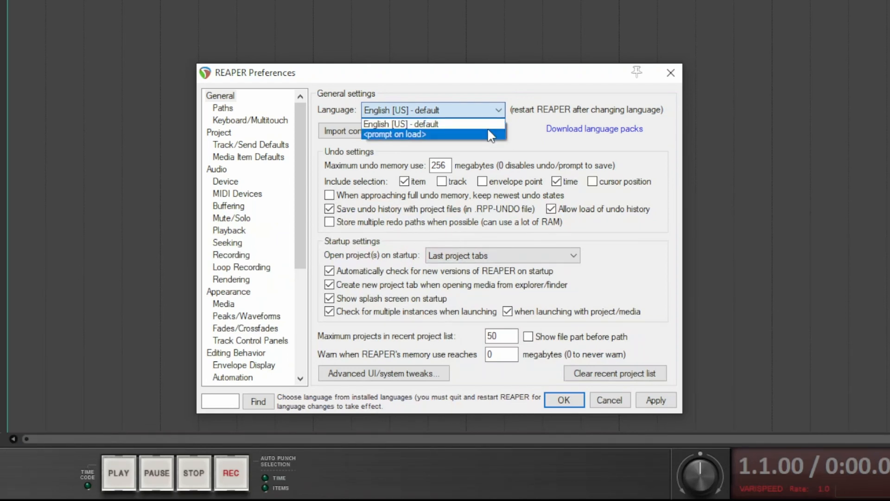
- Set Language to <prompt on load> and open the downloadable language packs page
{"action": "left_click", "coordinate": [394, 133]}
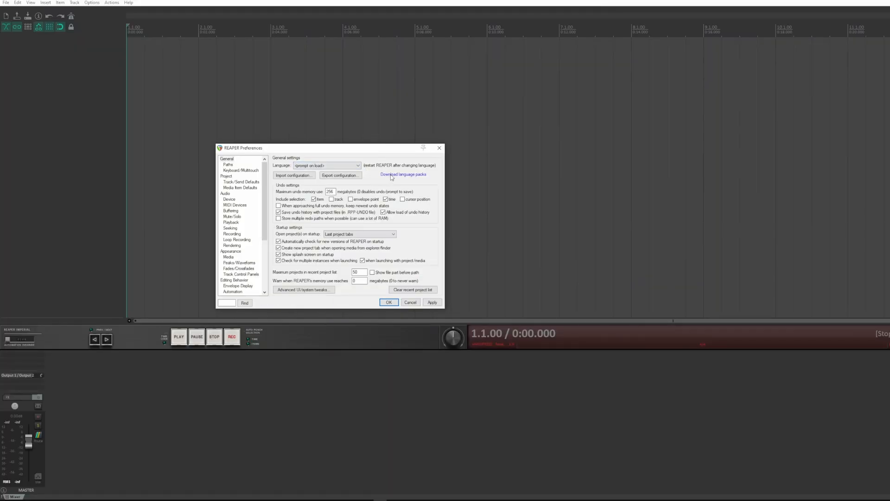
{"action": "left_click", "coordinate": [404, 173]}
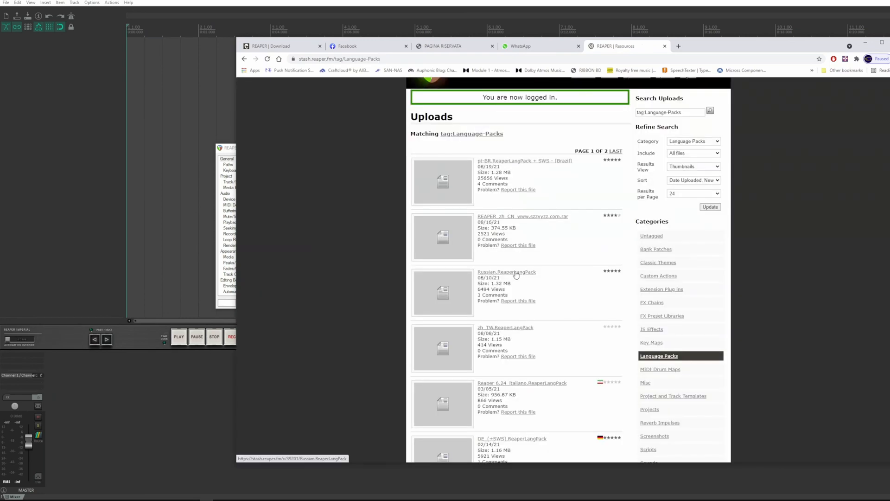
- Download Russian.ReaperLangPack to Downloads, replacing the existing copy
{"action": "left_click", "coordinate": [506, 272]}
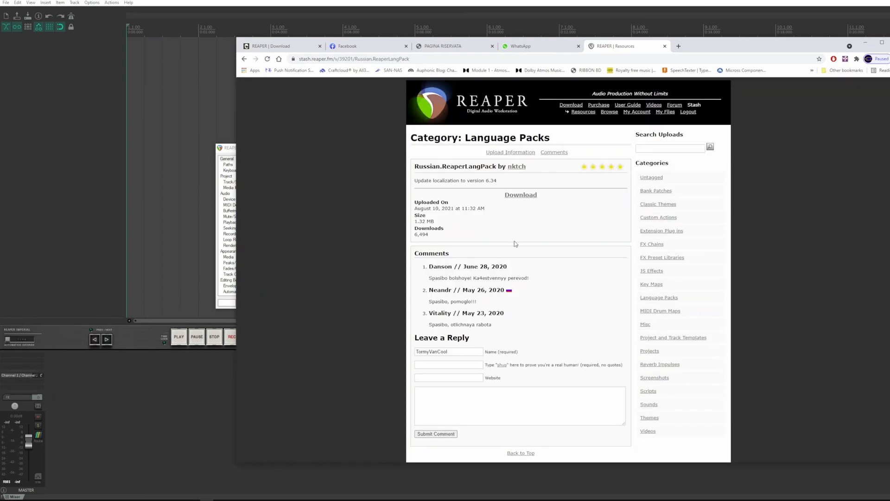
{"action": "left_click", "coordinate": [521, 194]}
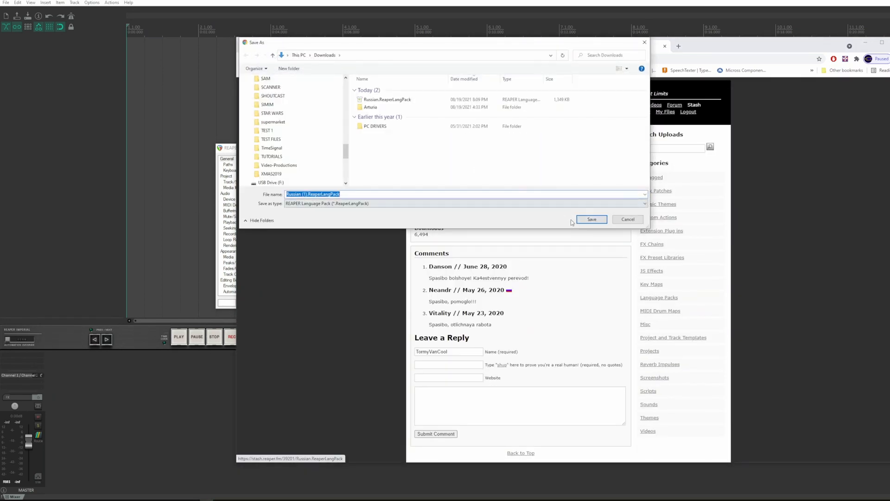
{"action": "left_click", "coordinate": [591, 218]}
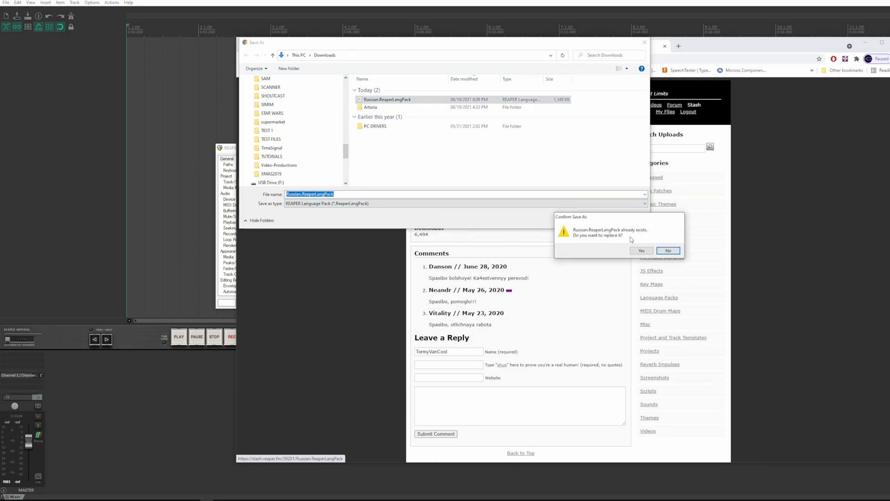
{"action": "left_click", "coordinate": [641, 251]}
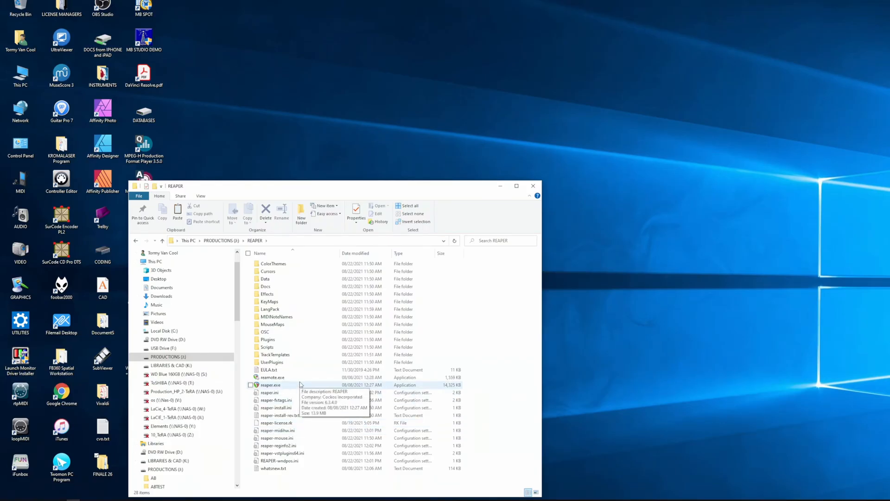
- Relaunch reaper.exe loading Russian always, then browse the translated menus
{"action": "double_click", "coordinate": [270, 384]}
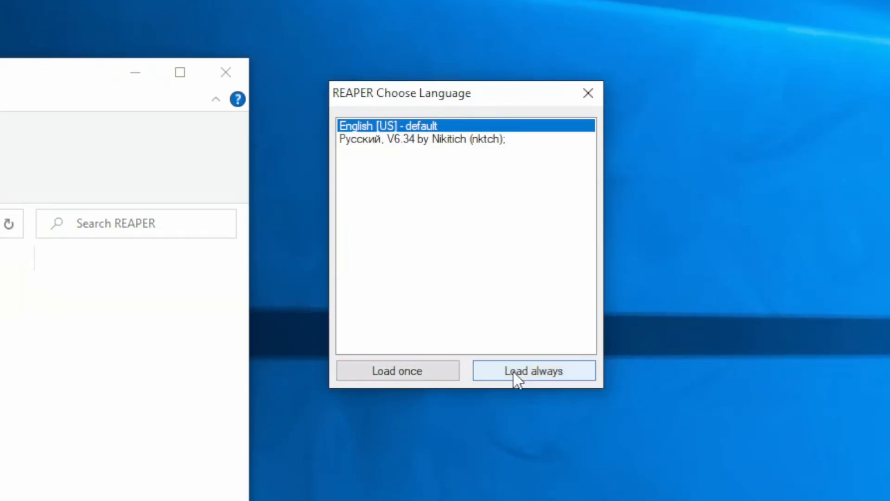
{"action": "left_click", "coordinate": [532, 370]}
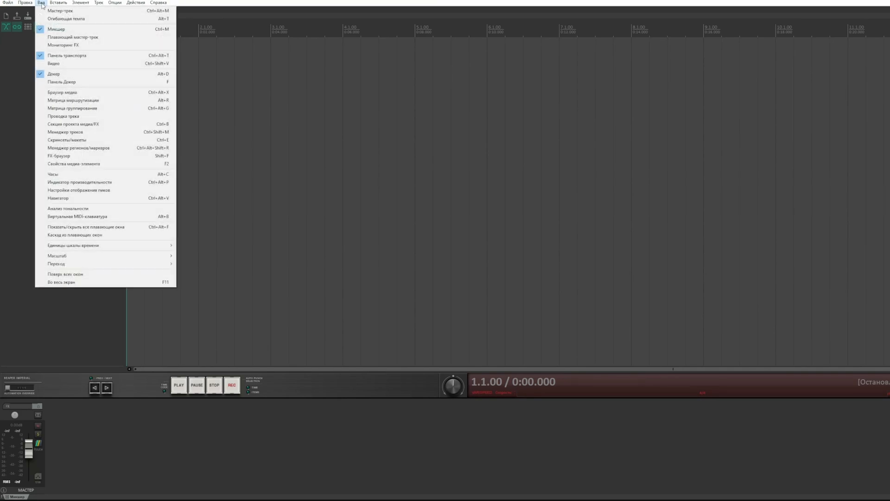
{"action": "left_click", "coordinate": [86, 6]}
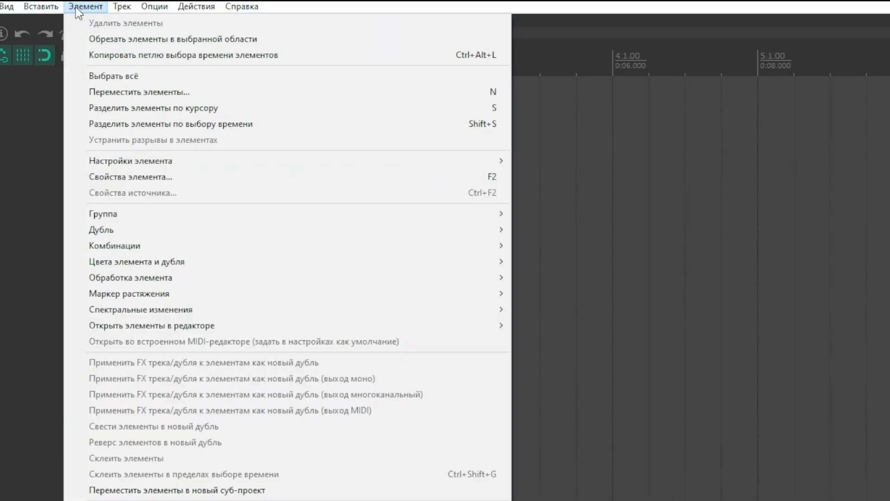
{"action": "left_click", "coordinate": [197, 7]}
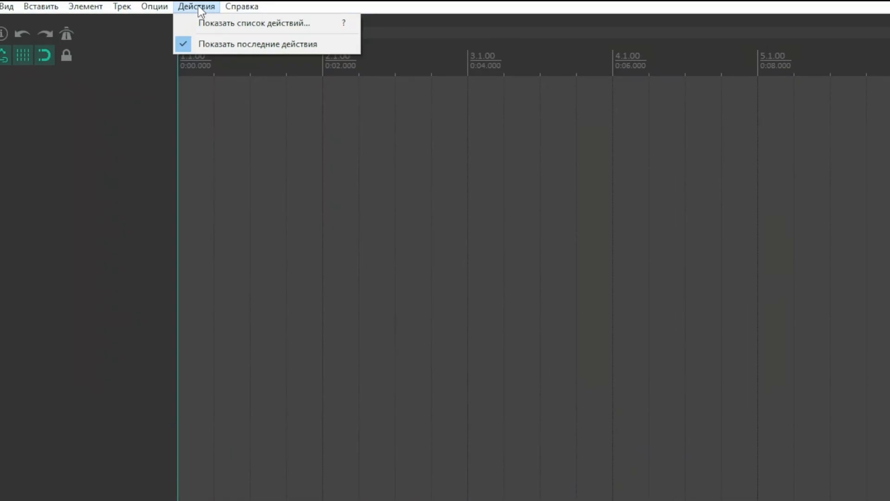
{"action": "left_click", "coordinate": [154, 7]}
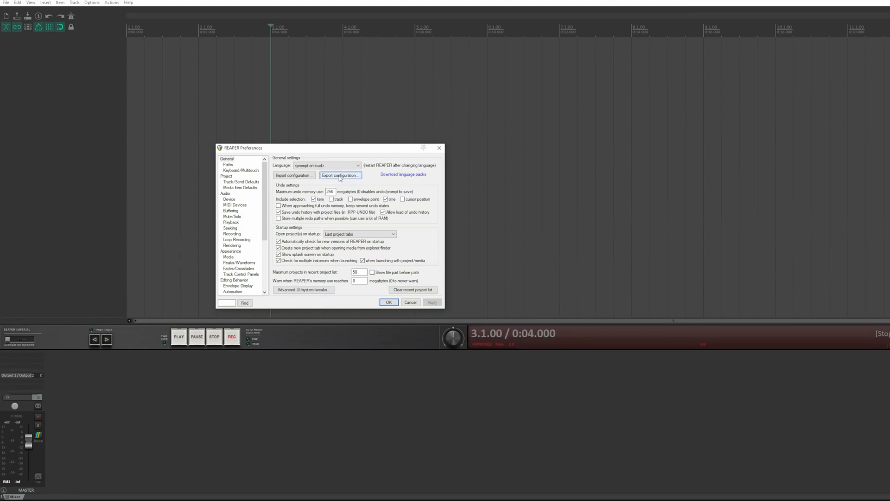
- Start exporting the current configuration from General preferences
{"action": "left_click", "coordinate": [340, 174]}
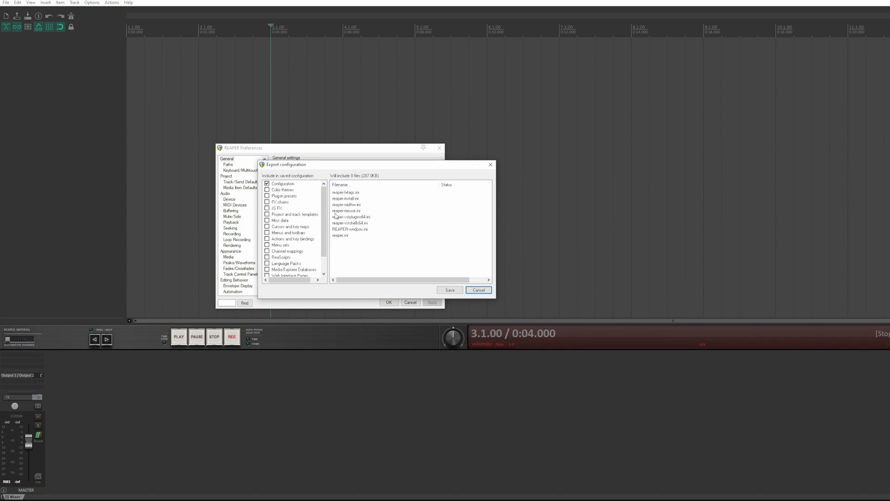
- Tick Color themes, Plug-in presets, FX chains and channel mappings for the export
{"action": "left_click", "coordinate": [267, 189]}
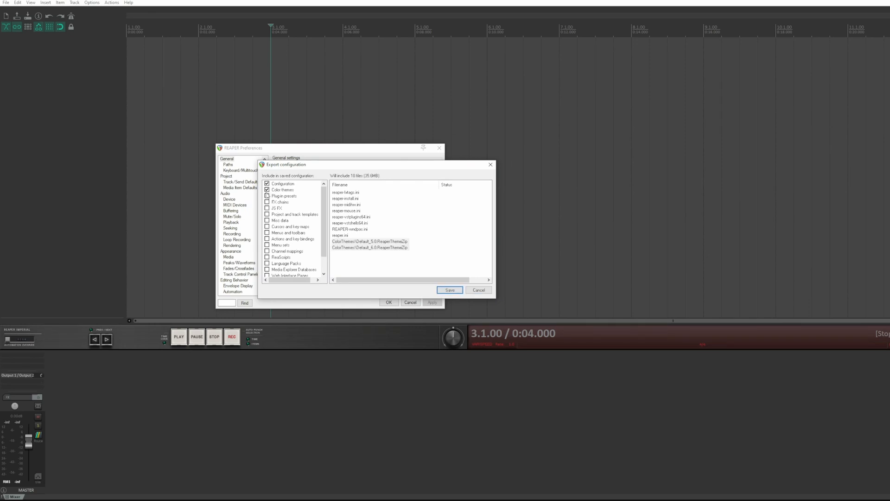
{"action": "left_click", "coordinate": [267, 196]}
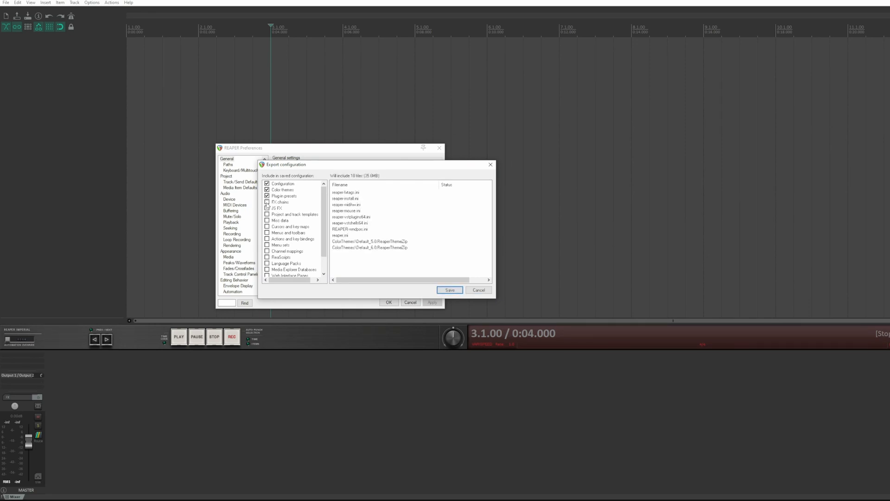
{"action": "left_click", "coordinate": [267, 208]}
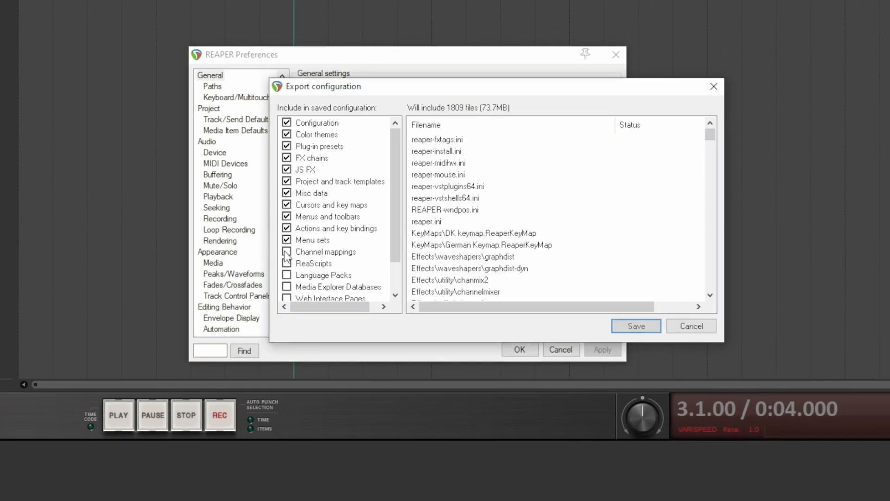
{"action": "left_click", "coordinate": [286, 252]}
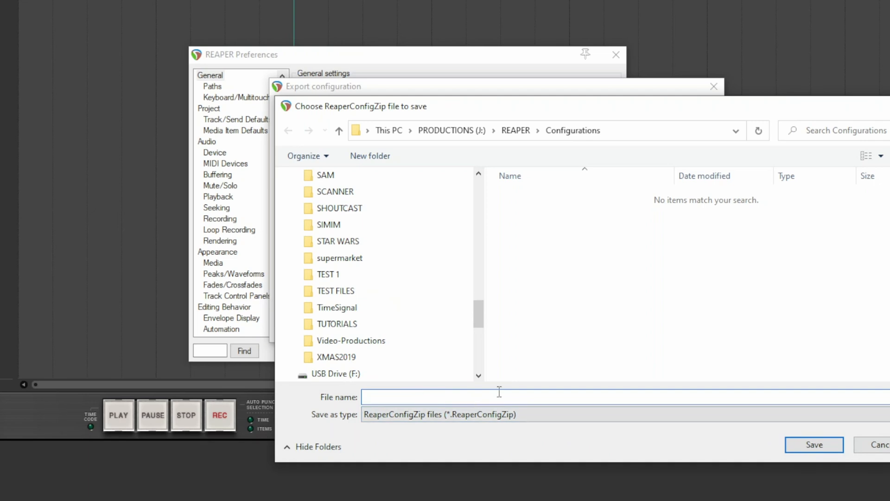
- Save the archive as 'Configuration' in the Configurations folder and acknowledge the success message
{"action": "type", "text": "Configuration"}
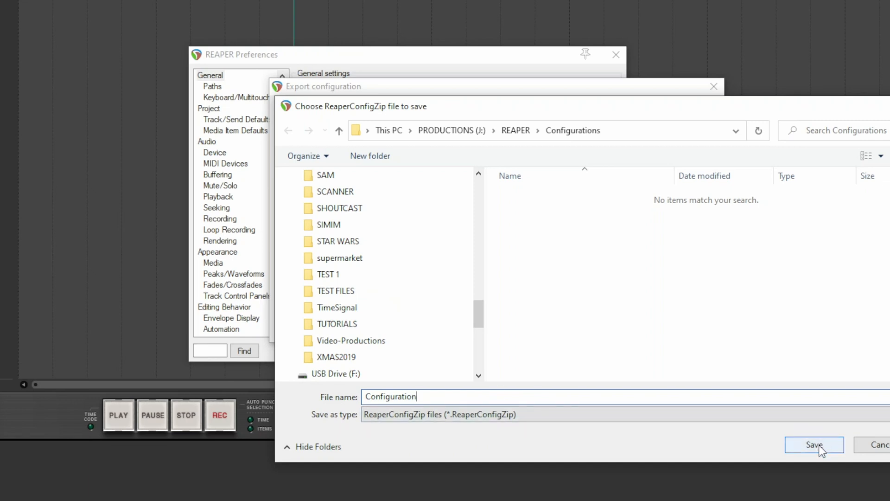
{"action": "left_click", "coordinate": [813, 444]}
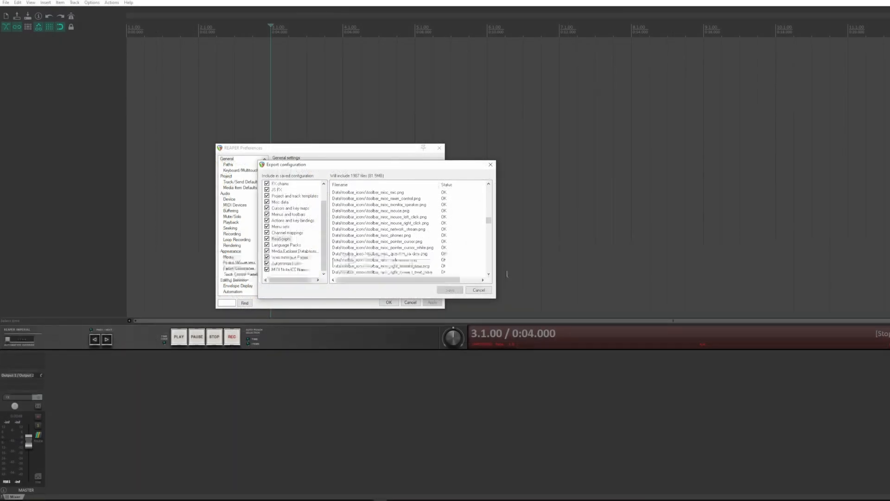
{"action": "left_click", "coordinate": [448, 289]}
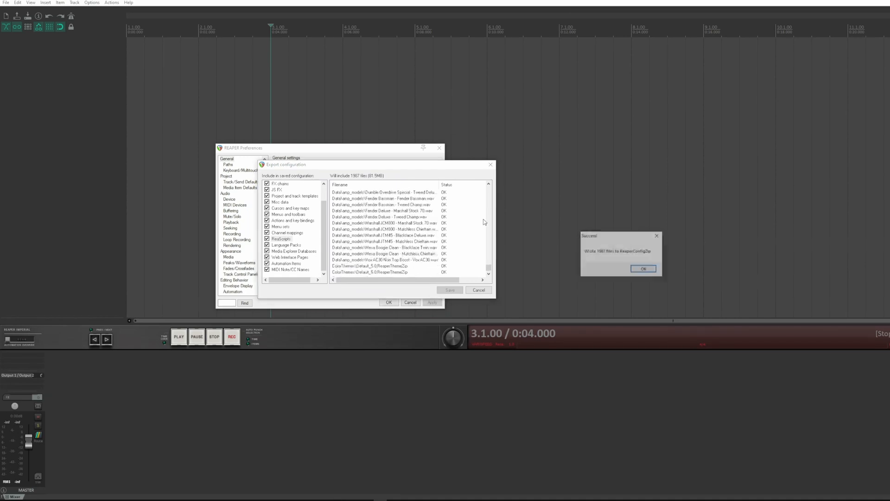
{"action": "left_click", "coordinate": [643, 268]}
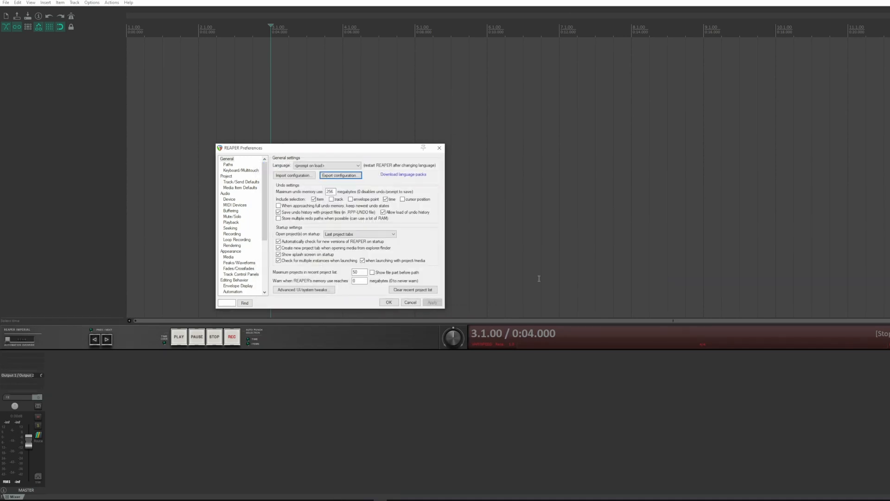
{"action": "left_click", "coordinate": [339, 175]}
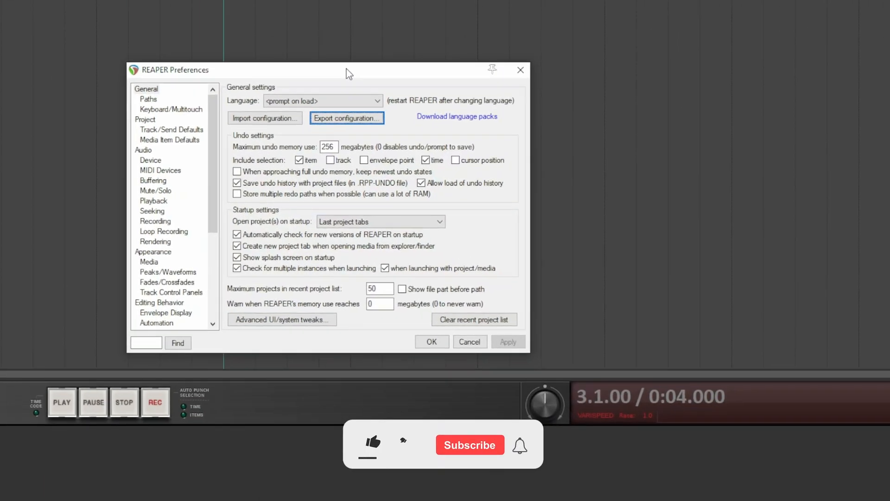
- Start importing configuration and choose Configuration.ReaperConfigZip
{"action": "left_click", "coordinate": [372, 444]}
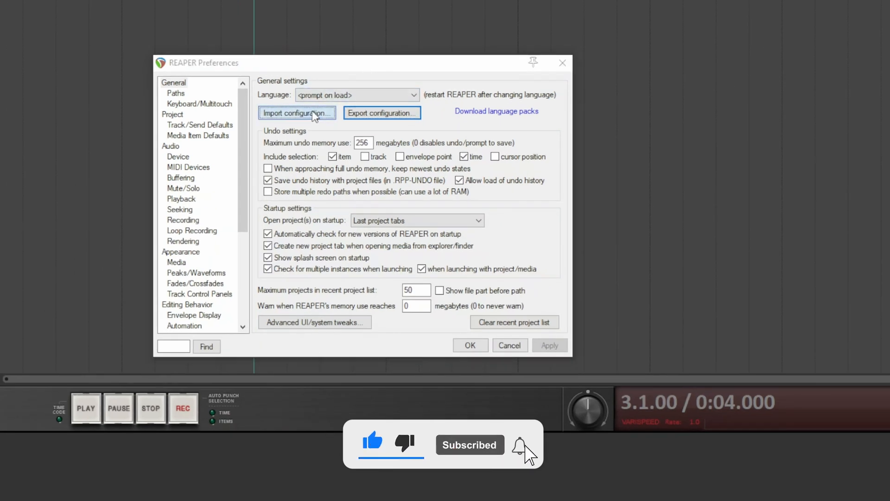
{"action": "left_click", "coordinate": [296, 112]}
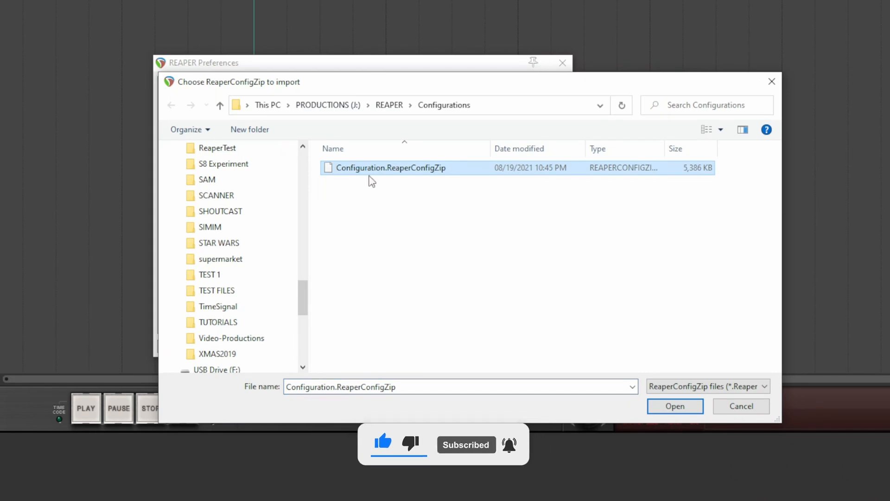
{"action": "left_click", "coordinate": [674, 406]}
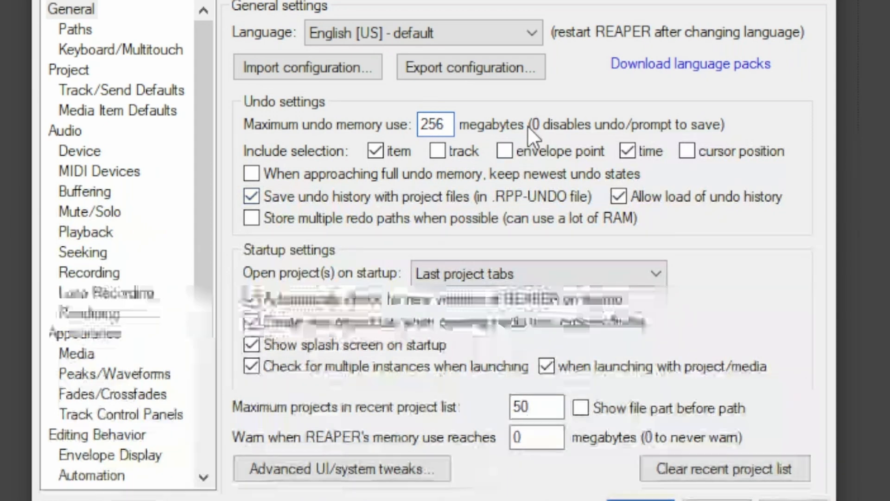
{"action": "left_click", "coordinate": [435, 125]}
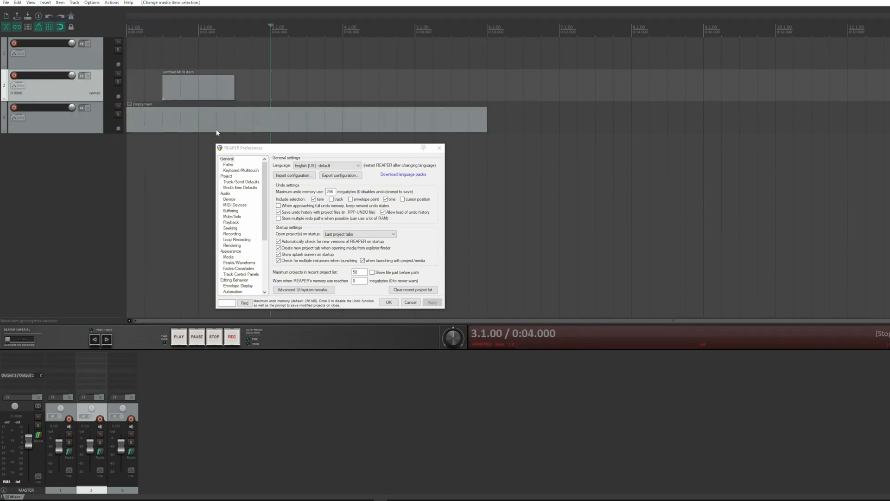
- Switch off saving undo history with project files and select the untitled MIDI item
{"action": "left_click_drag", "start_coordinate": [199, 87], "coordinate": [182, 90]}
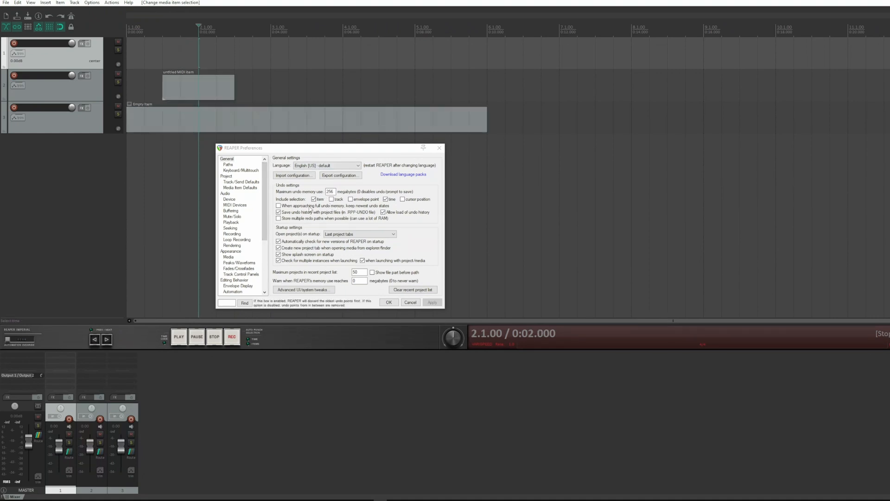
{"action": "left_click", "coordinate": [332, 199]}
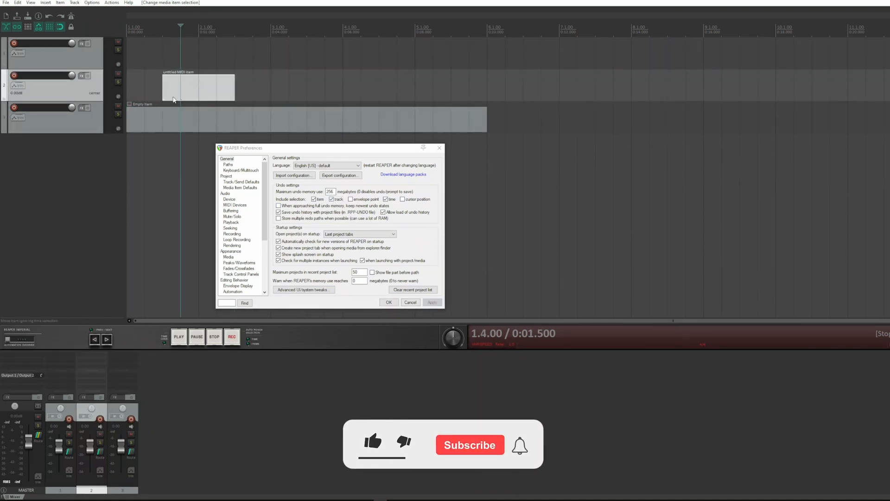
{"action": "left_click", "coordinate": [372, 441]}
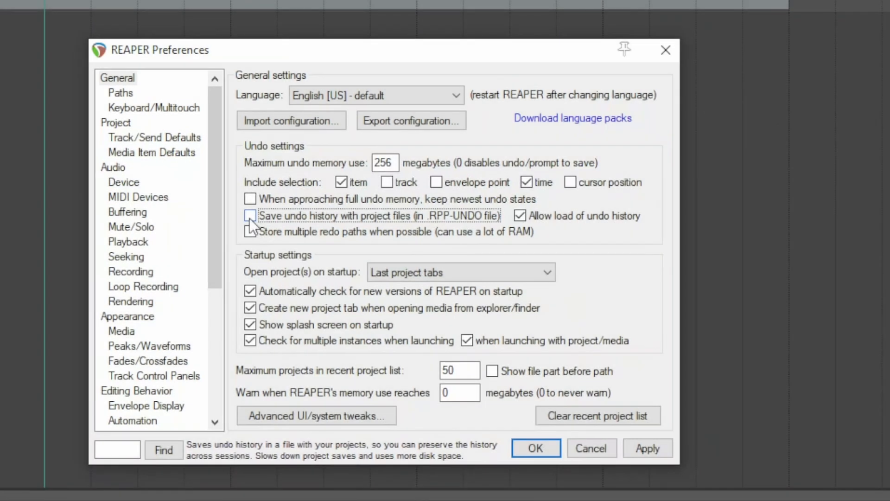
- Toggle 'Save undo history with project files (.RPP-UNDO)' and leave it checked
{"action": "left_click", "coordinate": [250, 216]}
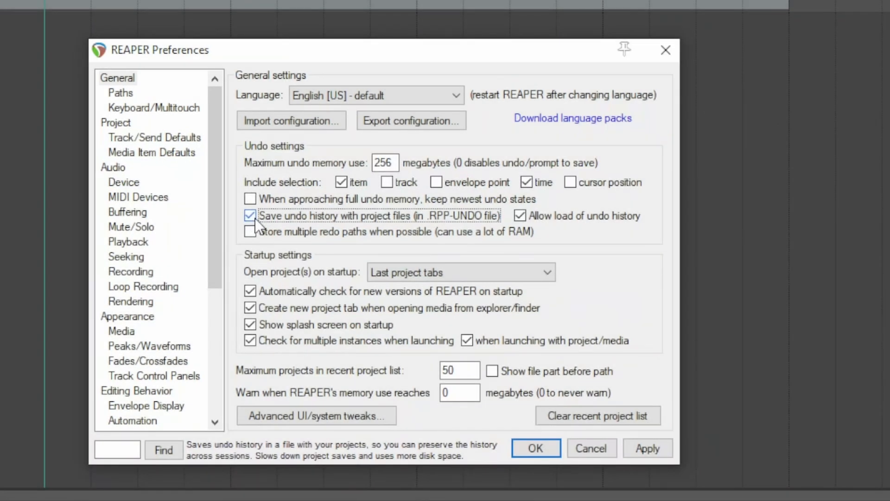
{"action": "left_click", "coordinate": [249, 216]}
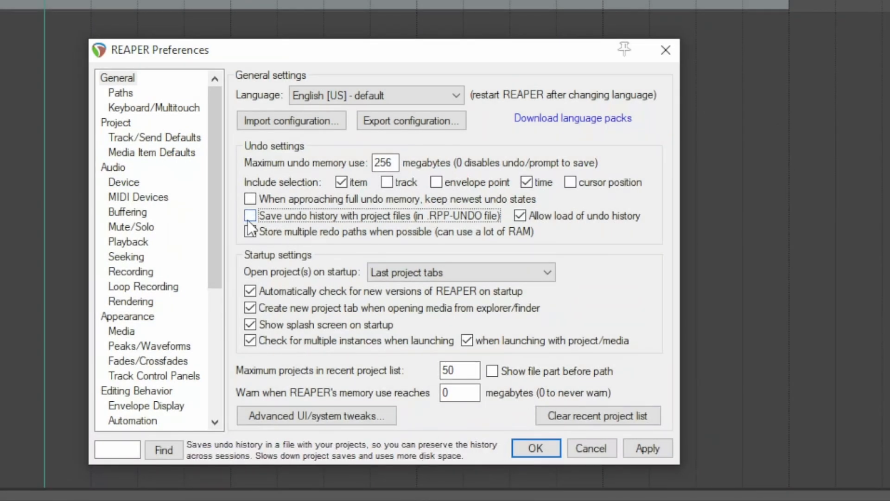
{"action": "left_click", "coordinate": [251, 215]}
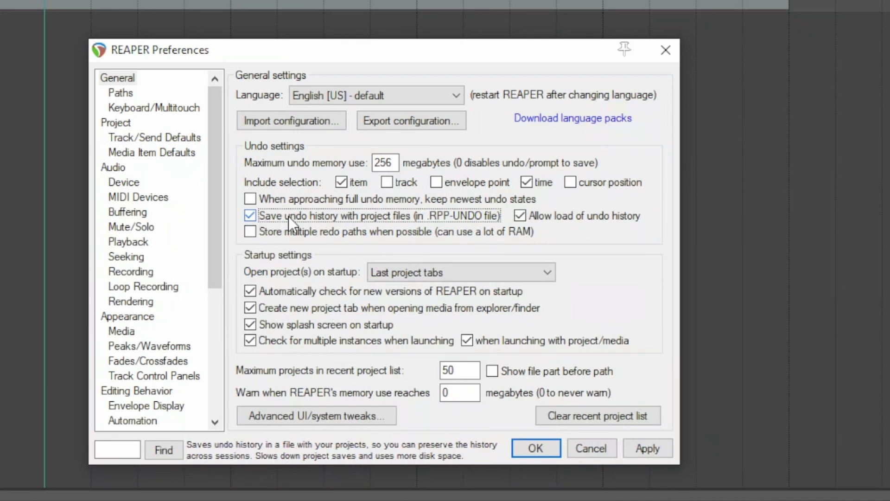
{"action": "mouse_move", "coordinate": [337, 229]}
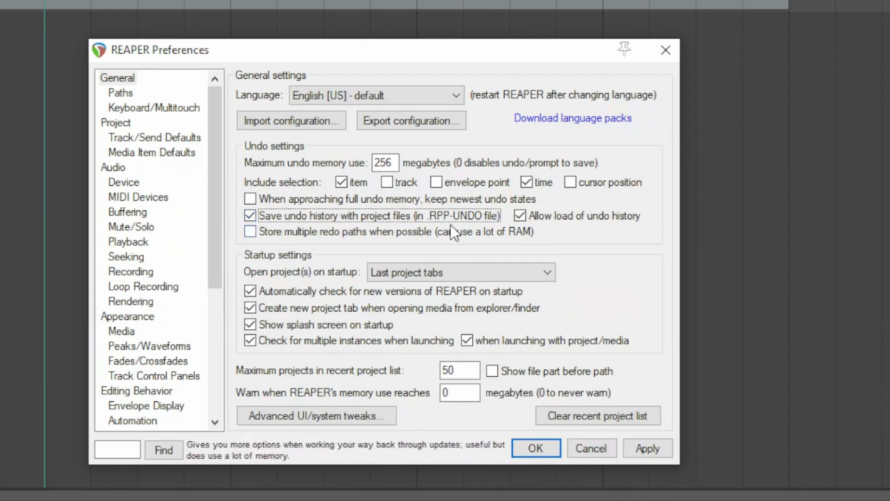
{"action": "mouse_move", "coordinate": [507, 234]}
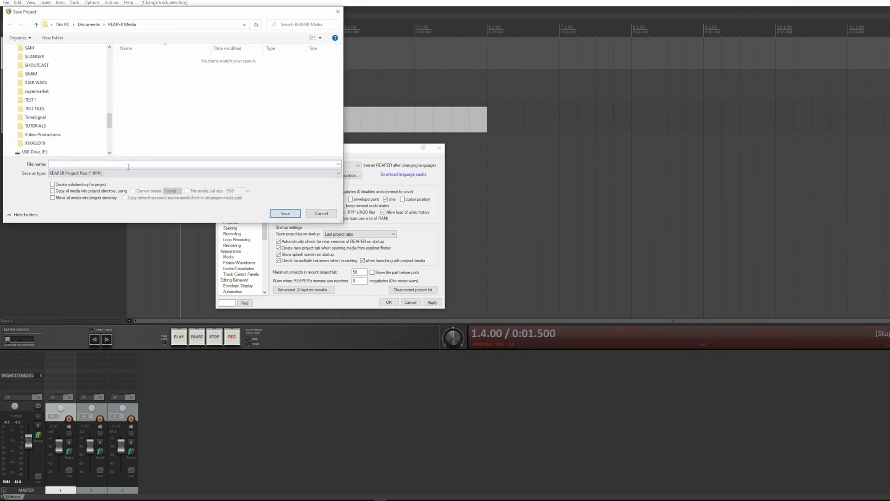
- Begin naming the project file in the Save Project dialog under REAPER Media
{"action": "left_click", "coordinate": [321, 213]}
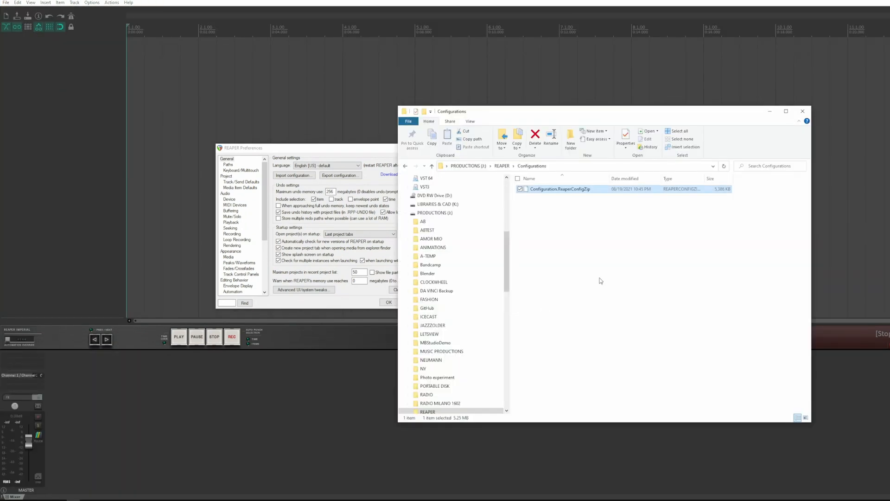
- Browse to Documents > REAPER Media and select the UNDO TEST.rpp-UNDO history file
{"action": "left_click", "coordinate": [432, 210]}
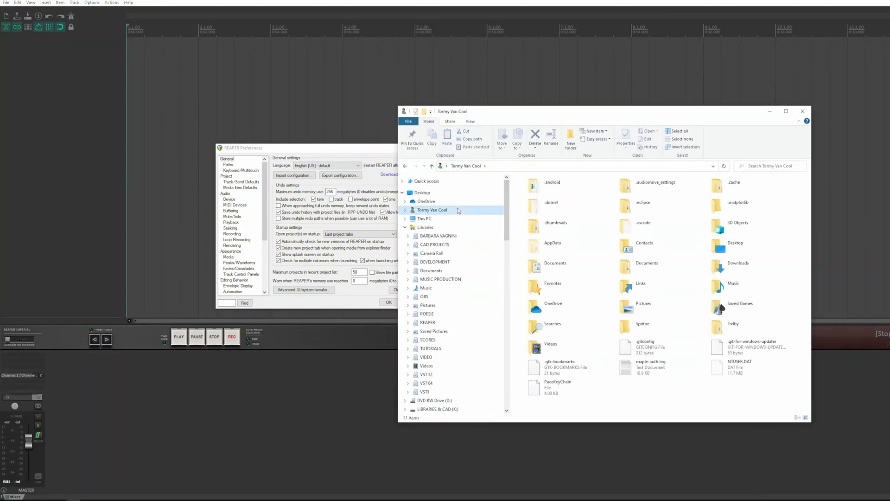
{"action": "left_click", "coordinate": [646, 263]}
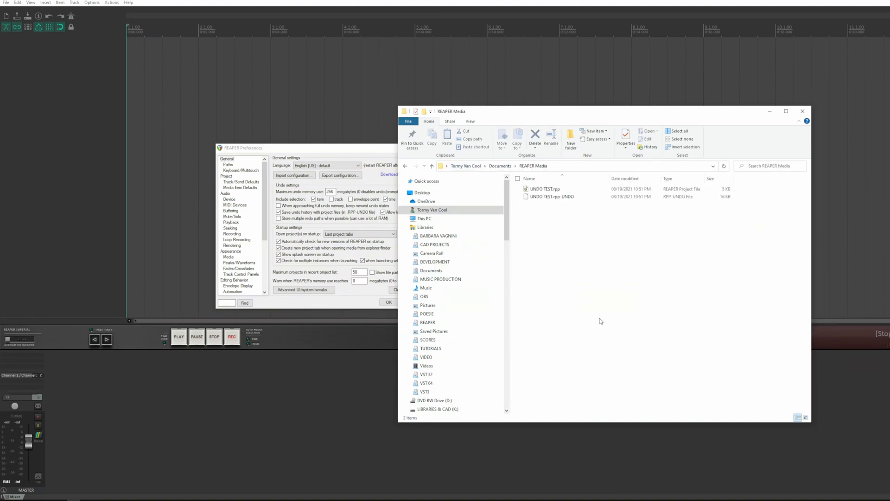
{"action": "mouse_move", "coordinate": [558, 204]}
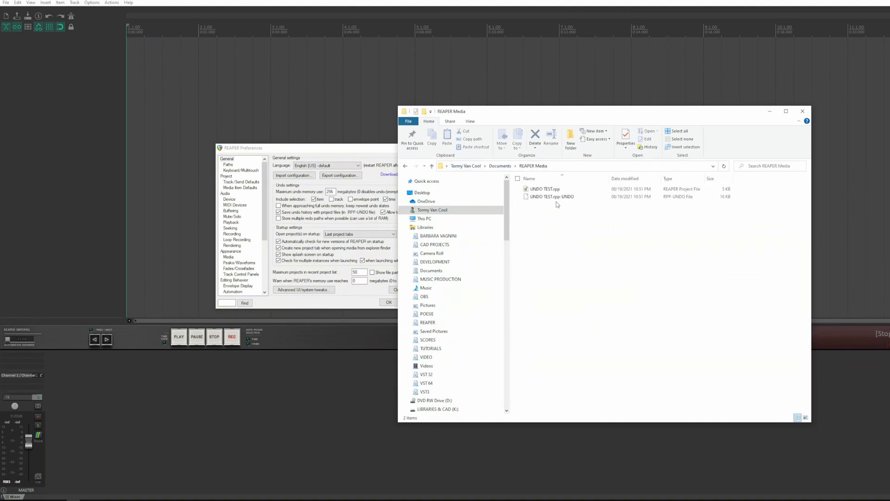
{"action": "left_click", "coordinate": [551, 197]}
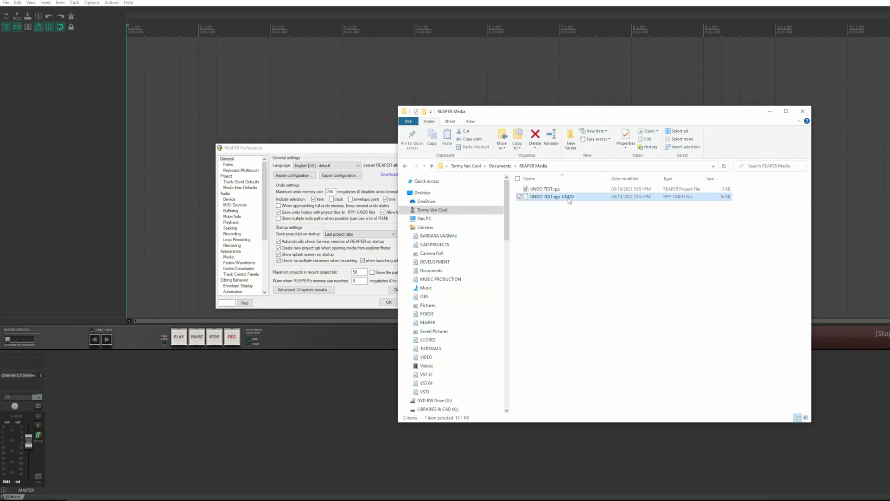
{"action": "mouse_move", "coordinate": [551, 196]}
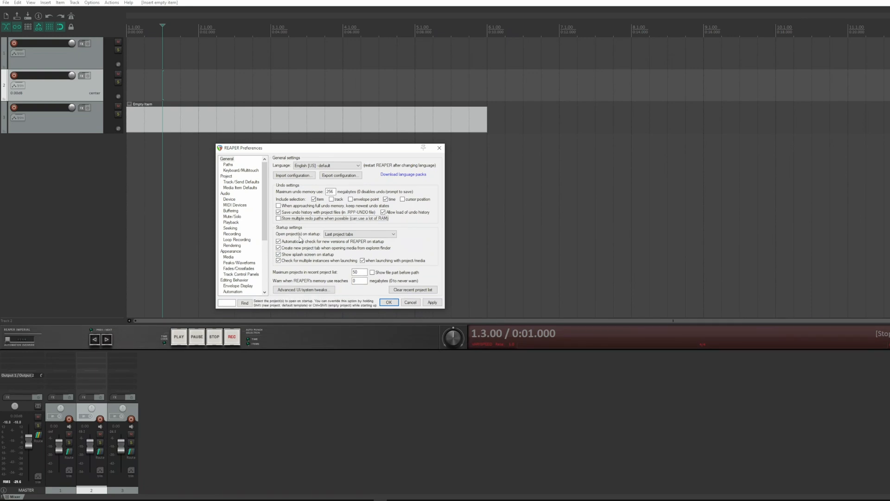
- Set 'Open project(s) on startup' to New project instead of Last project tabs
{"action": "left_click", "coordinate": [360, 234]}
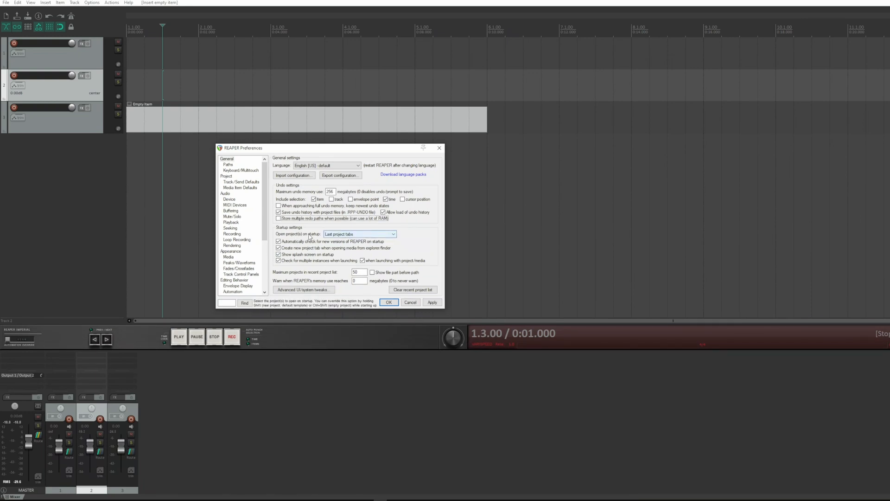
{"action": "left_click", "coordinate": [359, 234]}
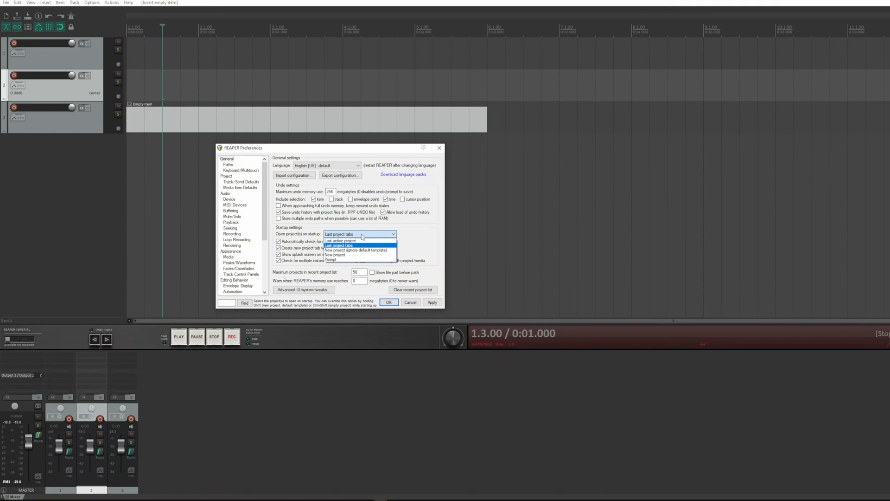
{"action": "left_click", "coordinate": [335, 254]}
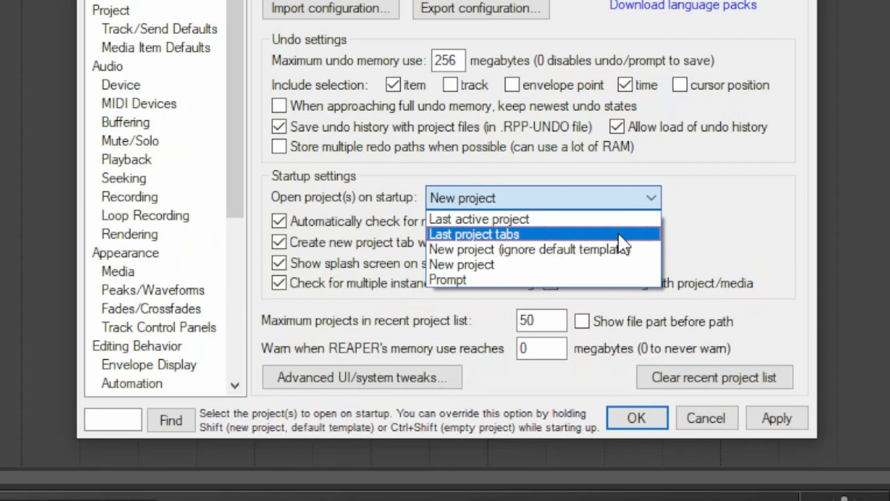
{"action": "mouse_move", "coordinate": [612, 250]}
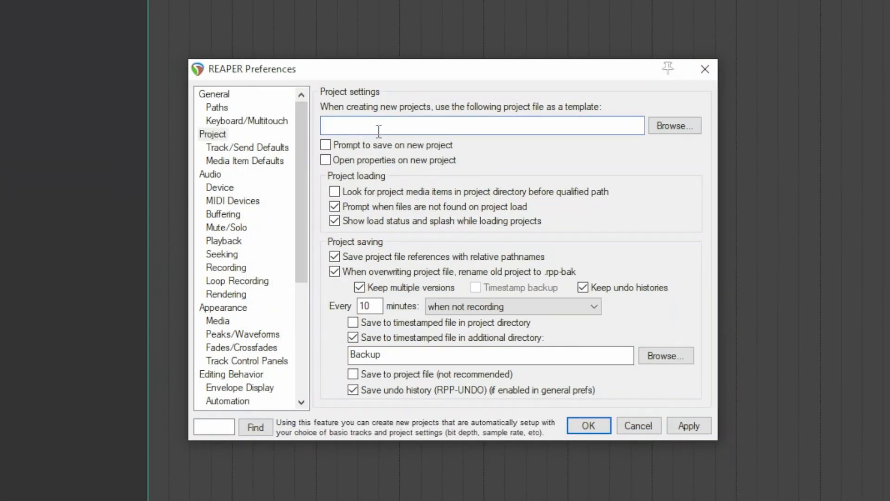
- Enter the ProjectTemplates\DEFAULT.RPP path as the new-project template file
{"action": "type", "text": "\\Tommy VanCool\\AppData\\Roaming\\REAPER\\ProjectTemplates\\DEFAULT.RPP"}
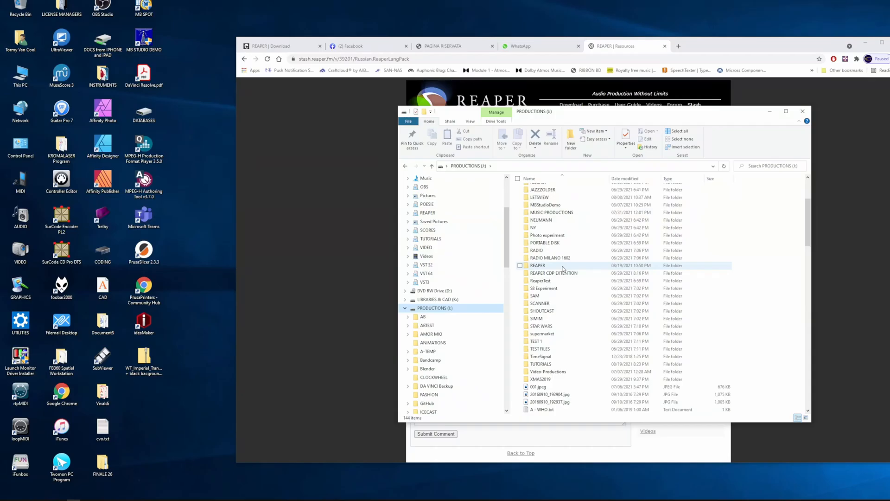
- Launch reaper.exe from the REAPER folder on the PRODUCTIONS drive
{"action": "double_click", "coordinate": [538, 265]}
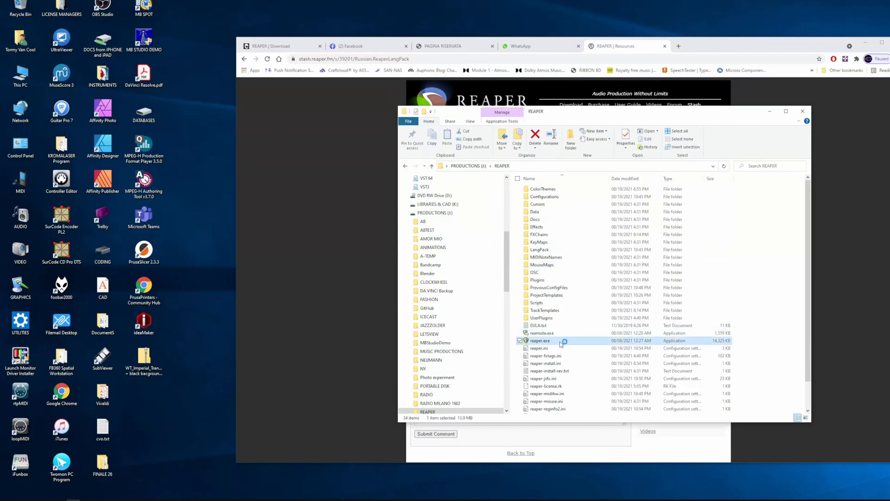
{"action": "double_click", "coordinate": [539, 340]}
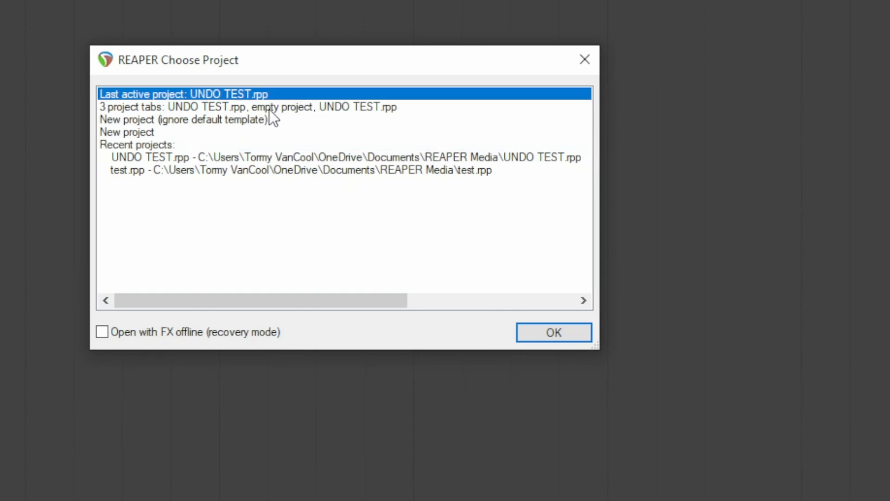
- Review the Choose Project startup options and confirm reopening the last active project
{"action": "left_click", "coordinate": [248, 107]}
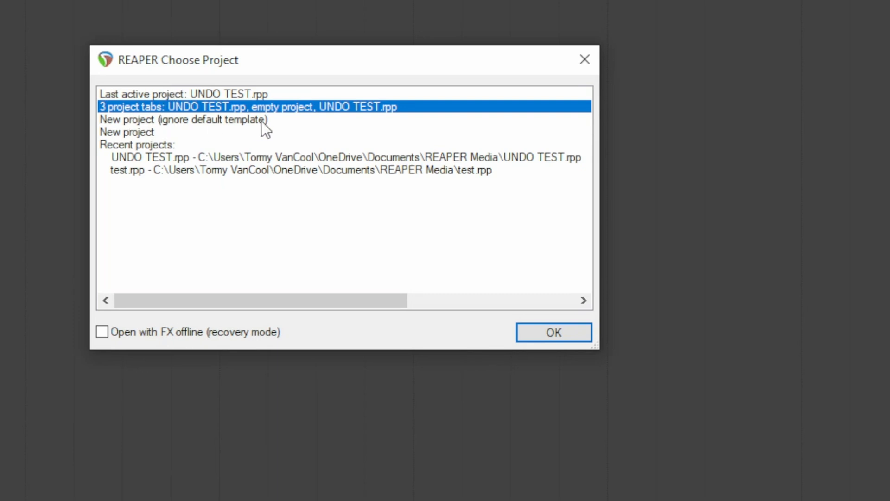
{"action": "mouse_move", "coordinate": [248, 130]}
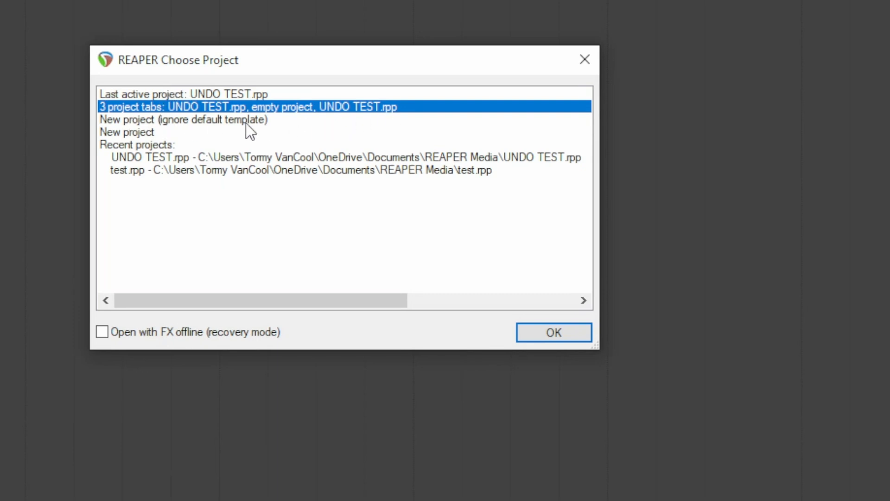
{"action": "left_click", "coordinate": [182, 120]}
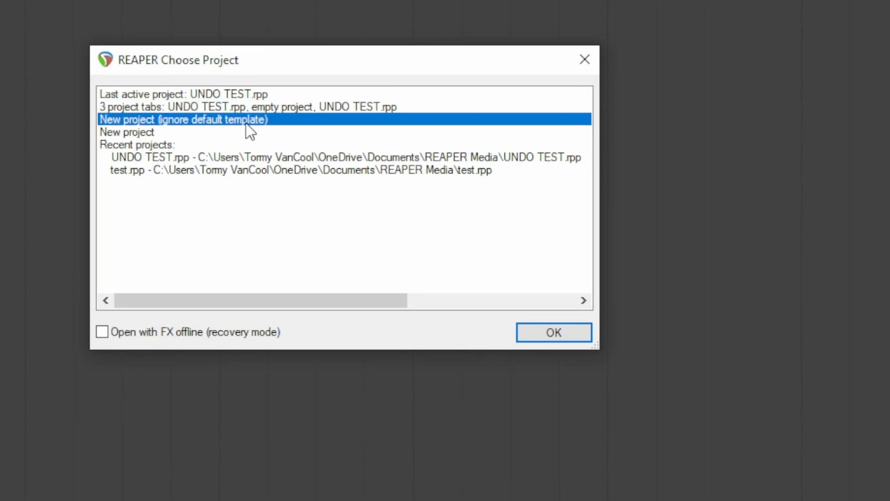
{"action": "mouse_move", "coordinate": [226, 139]}
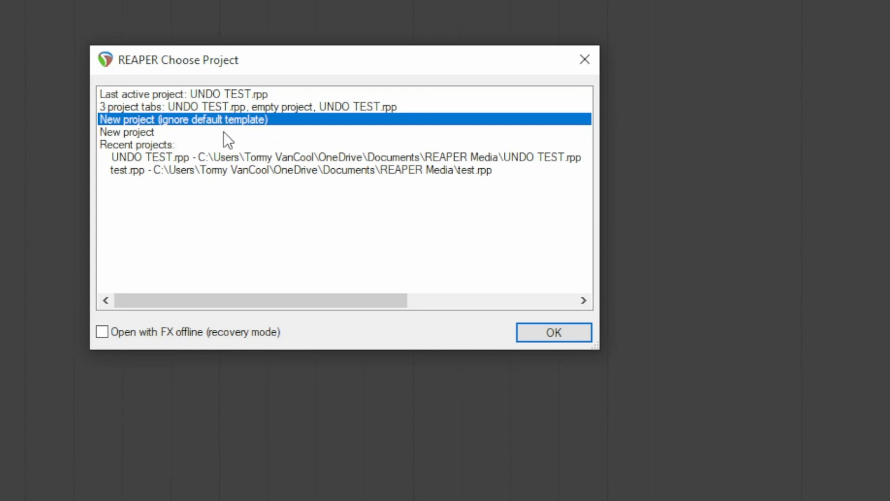
{"action": "mouse_move", "coordinate": [222, 148]}
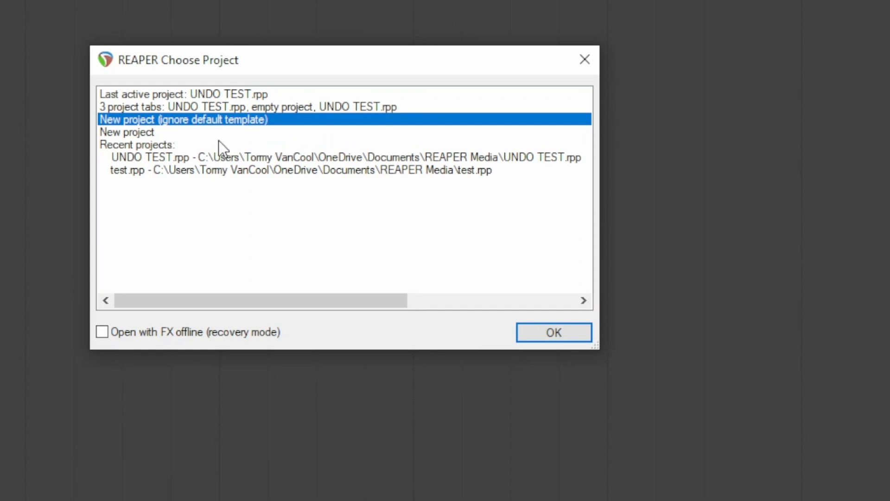
{"action": "left_click", "coordinate": [127, 132]}
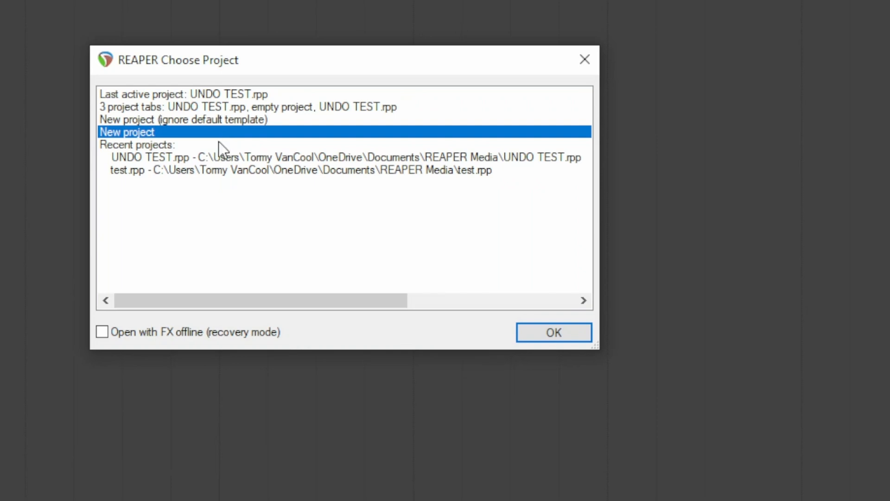
{"action": "left_click", "coordinate": [340, 156]}
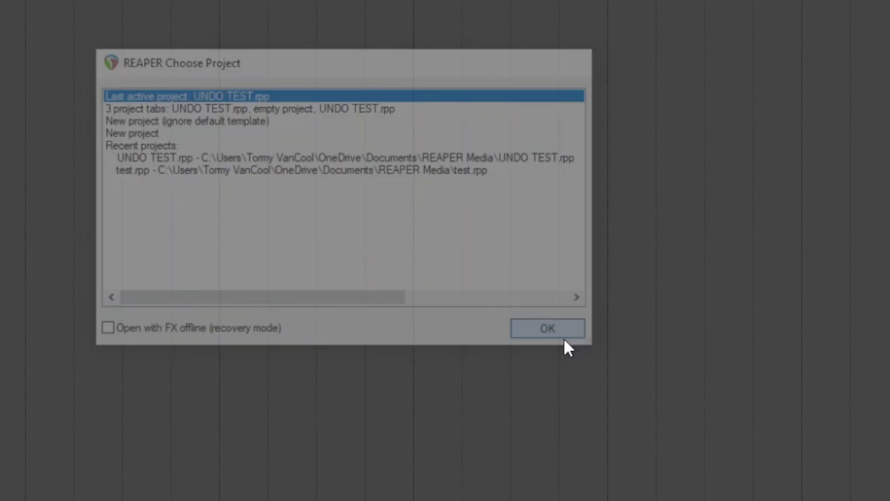
{"action": "left_click", "coordinate": [546, 327]}
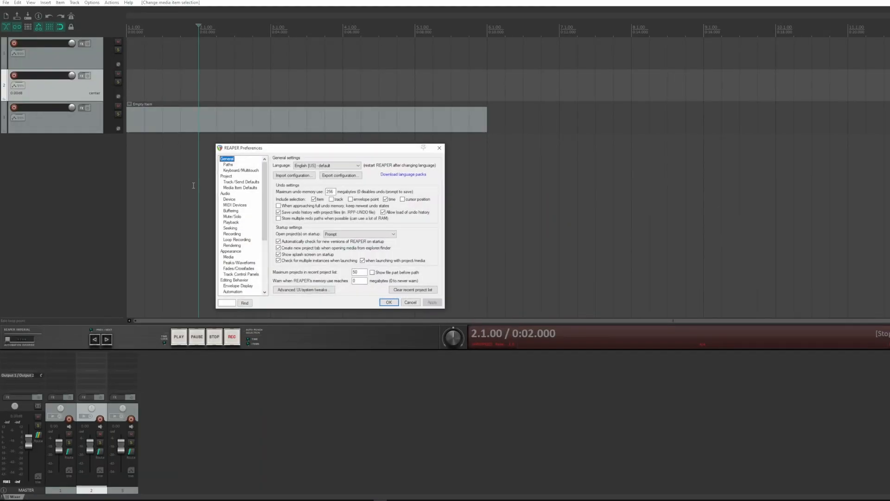
- Run Help > Check for new versions and dismiss the up-to-date notice
{"action": "left_click", "coordinate": [279, 248]}
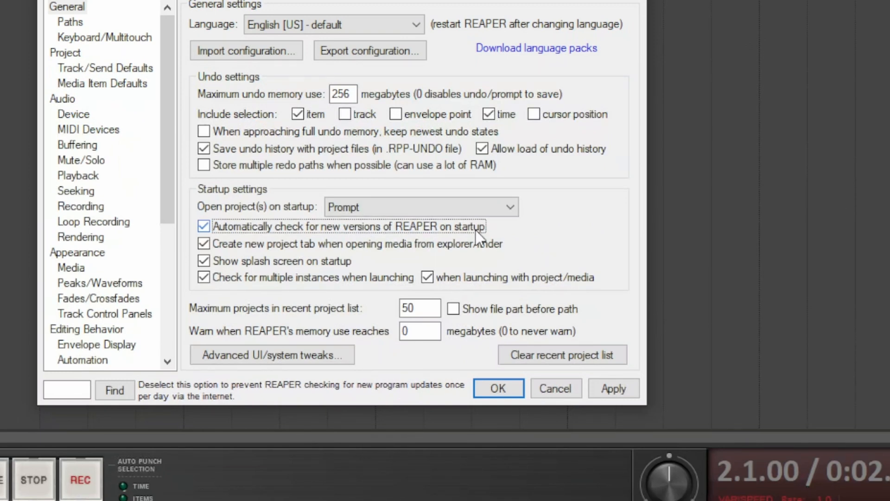
{"action": "mouse_move", "coordinate": [498, 236]}
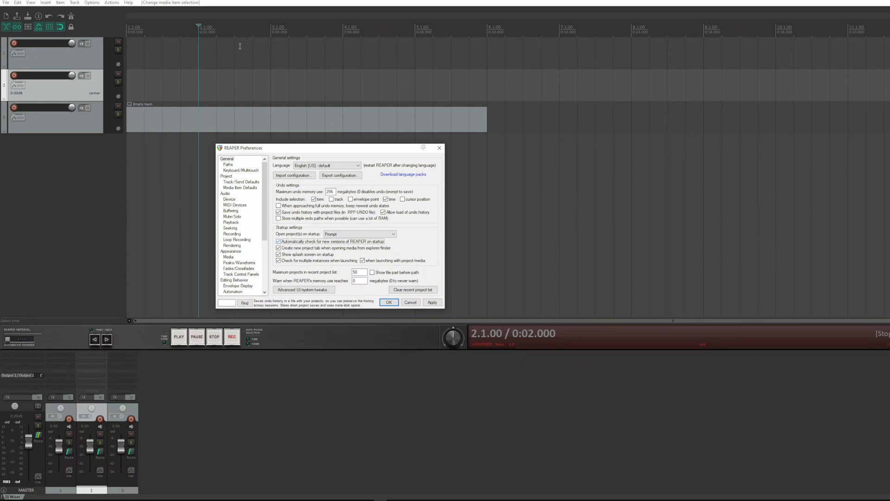
{"action": "left_click", "coordinate": [129, 2]}
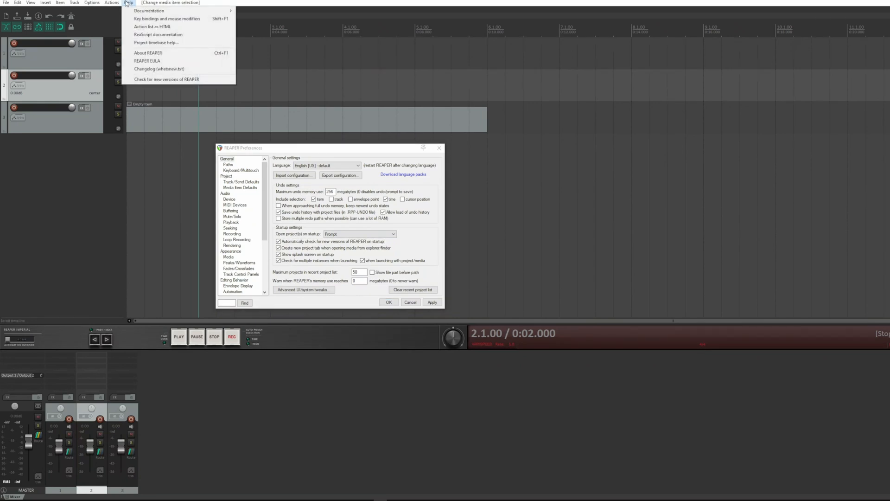
{"action": "left_click", "coordinate": [166, 79]}
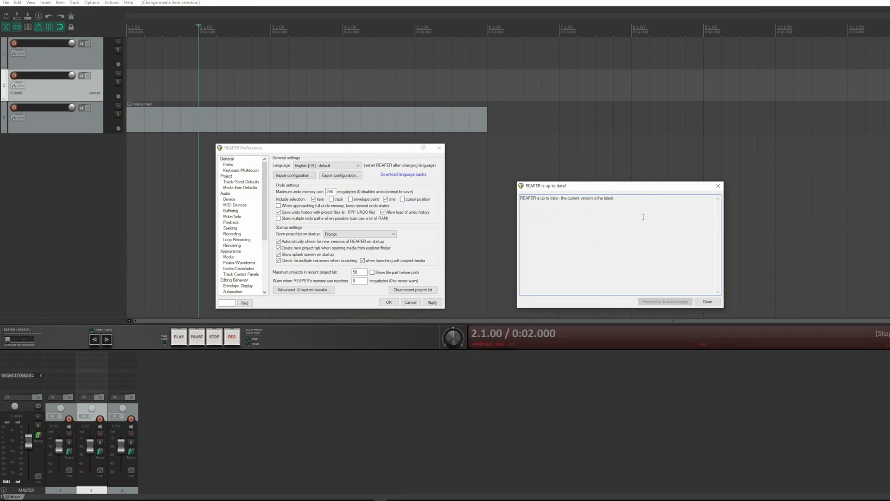
{"action": "left_click", "coordinate": [707, 302]}
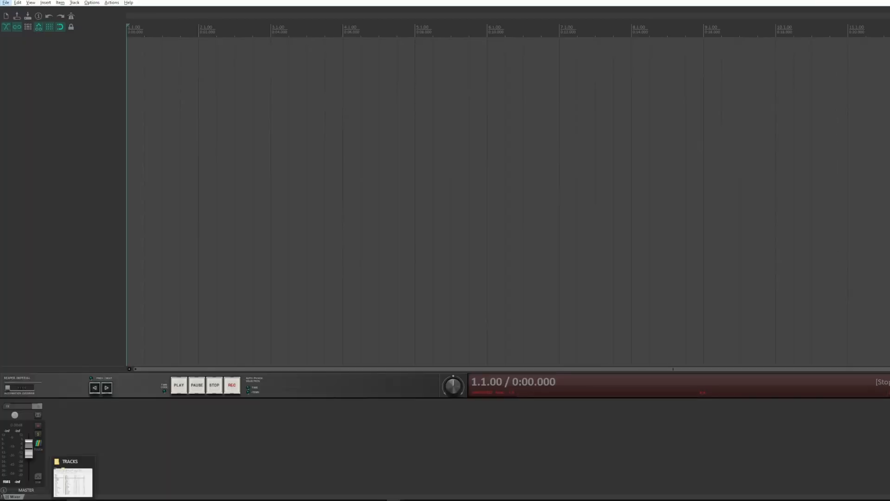
- Bring Metronome.wav into REAPER so it appears as a track in a new project tab
{"action": "right_click", "coordinate": [271, 286]}
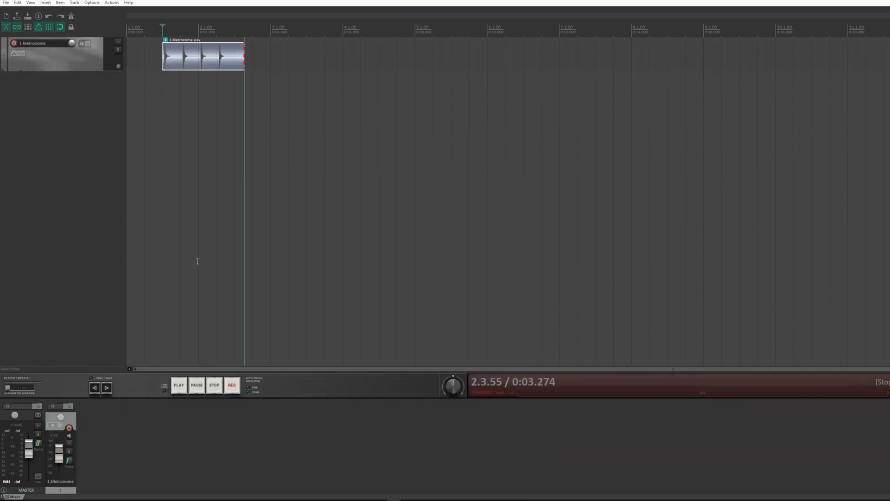
{"action": "right_click", "coordinate": [272, 286]}
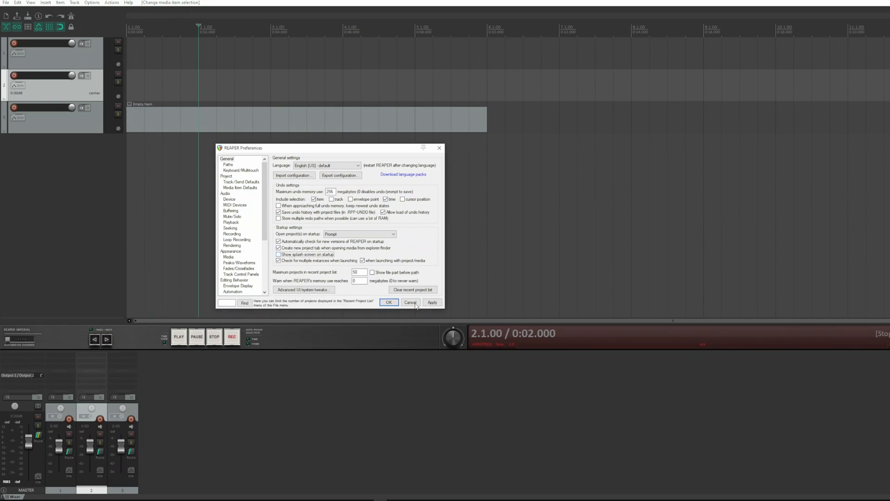
- Cancel Preferences and launch another copy of REAPER from reaper.exe
{"action": "left_click", "coordinate": [388, 301]}
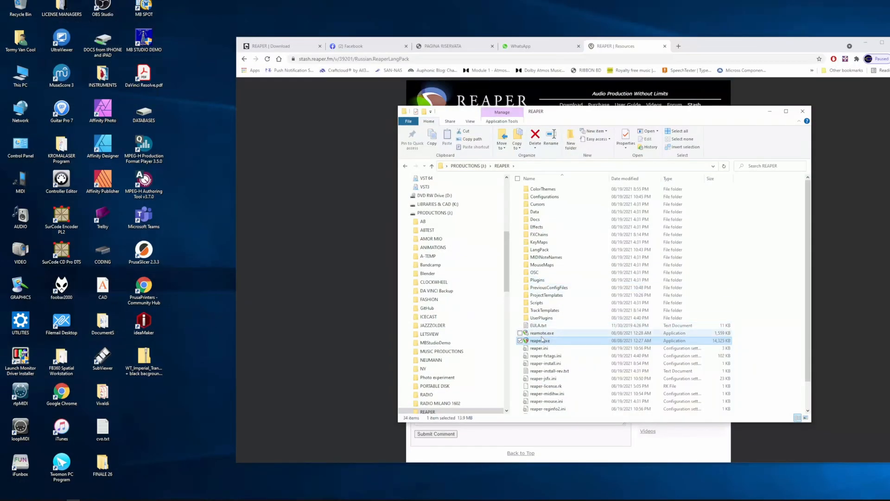
{"action": "double_click", "coordinate": [539, 340]}
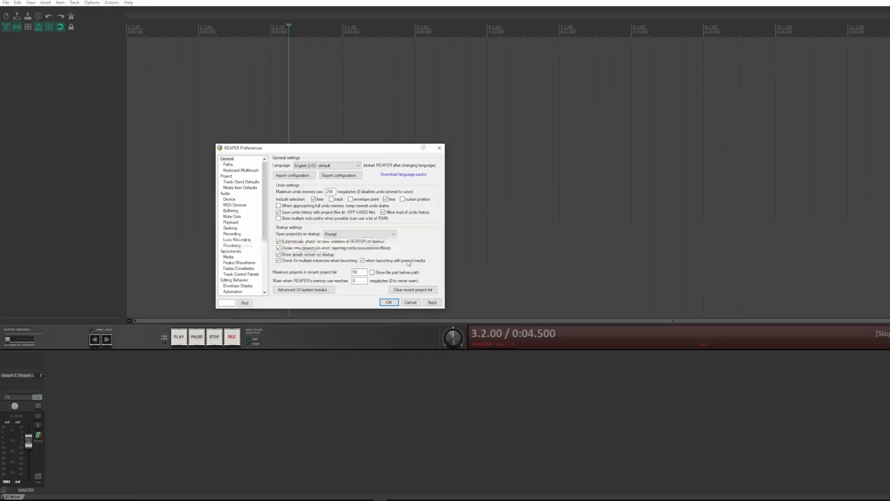
{"action": "left_click", "coordinate": [388, 301]}
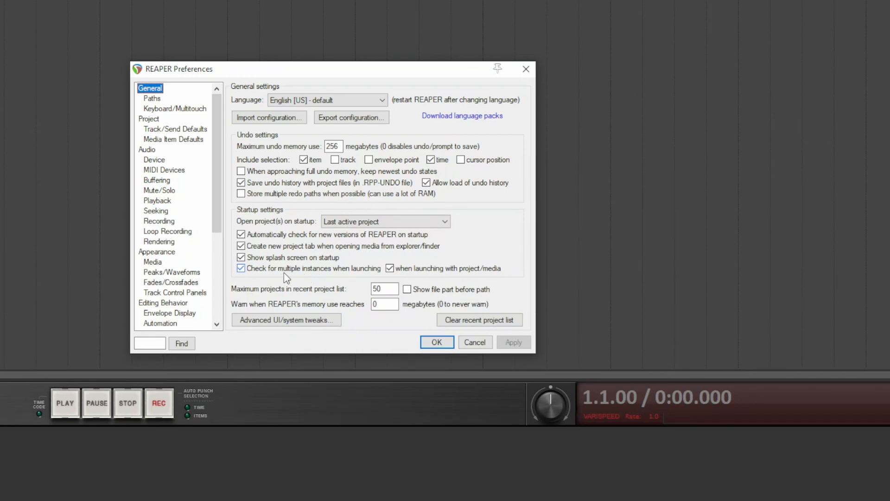
{"action": "mouse_move", "coordinate": [347, 278]}
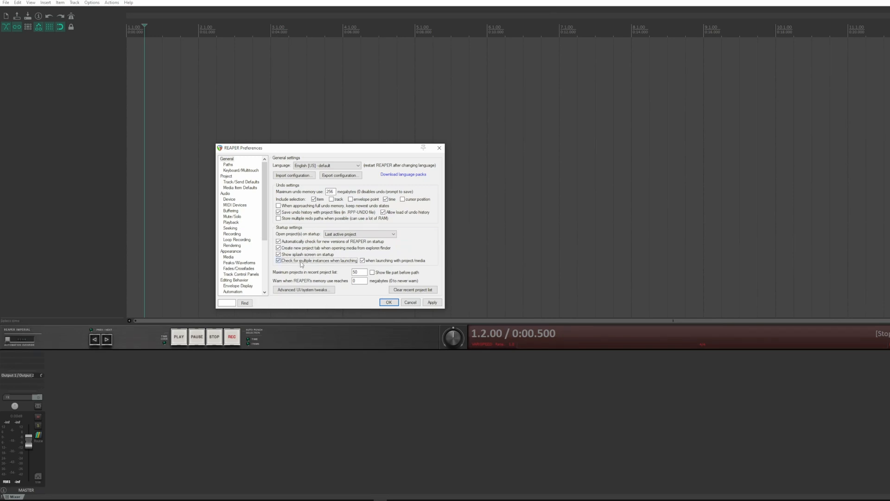
- Set startup to open the Last active project automatically and save with OK
{"action": "left_click", "coordinate": [278, 261]}
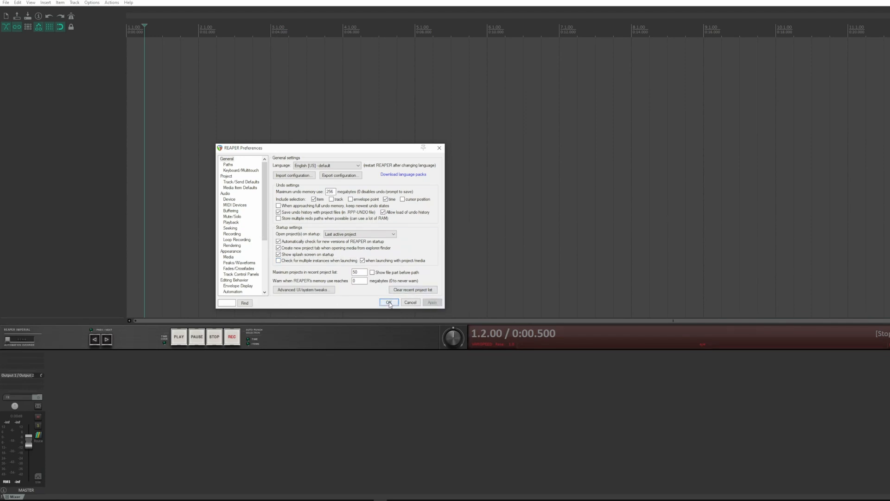
{"action": "left_click", "coordinate": [389, 302]}
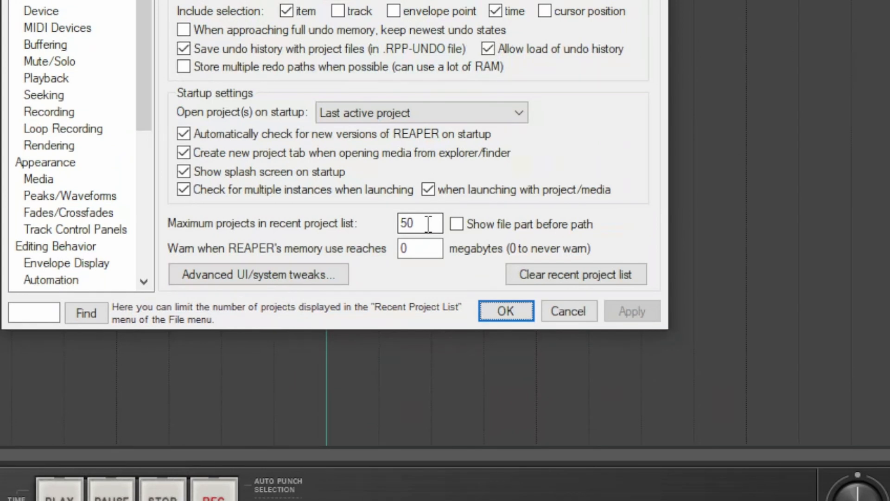
- Enable 'Show file part before path' for the recent project list and apply it
{"action": "left_click", "coordinate": [456, 224]}
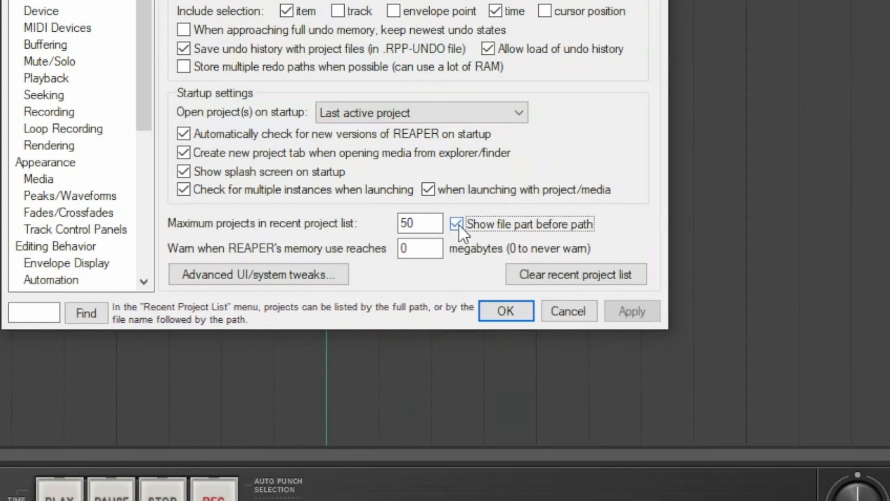
{"action": "left_click", "coordinate": [454, 223]}
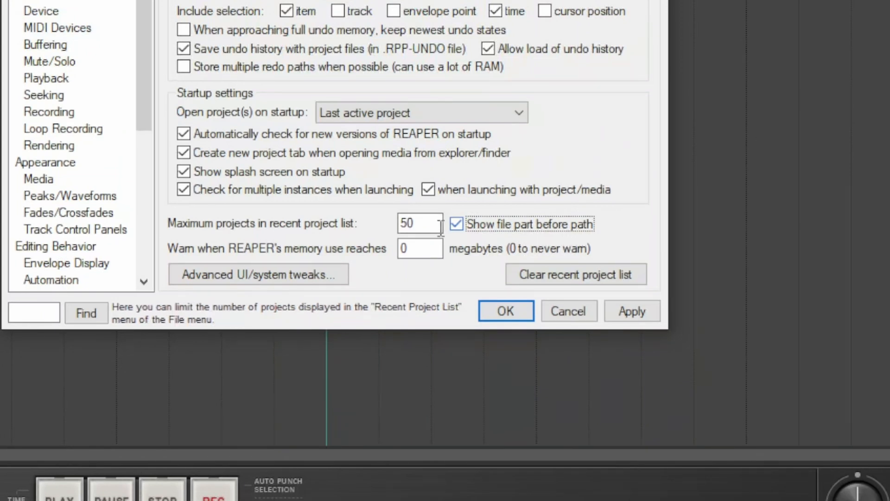
{"action": "left_click", "coordinate": [631, 310]}
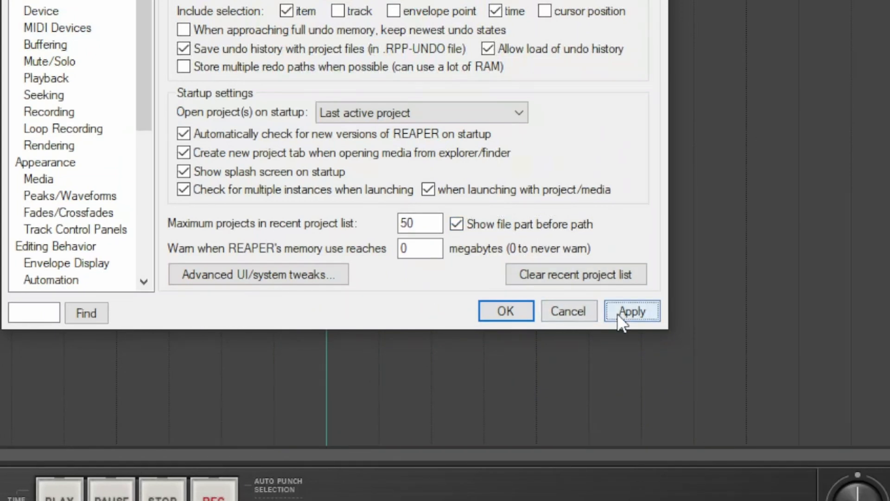
{"action": "left_click", "coordinate": [631, 312]}
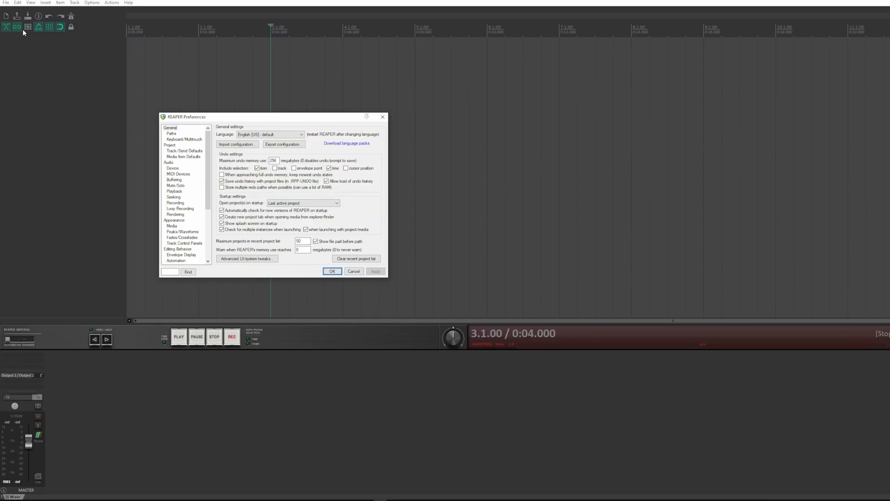
{"action": "left_click", "coordinate": [6, 1]}
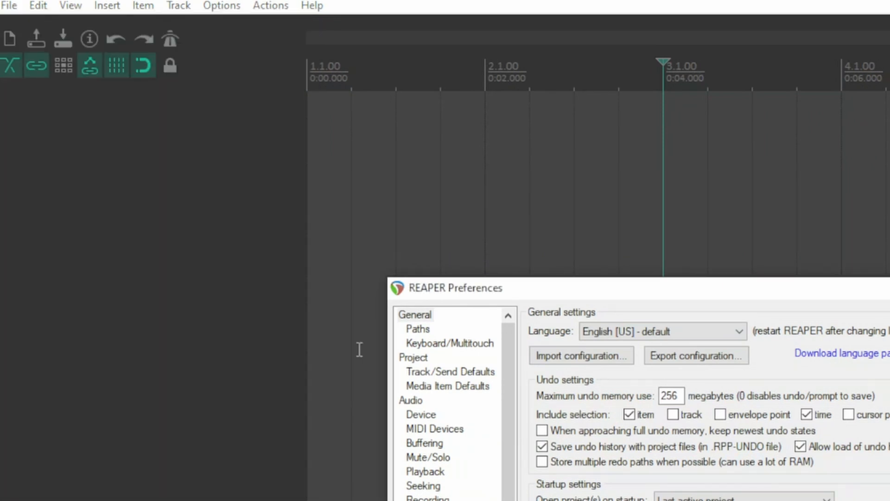
{"action": "left_click", "coordinate": [9, 5]}
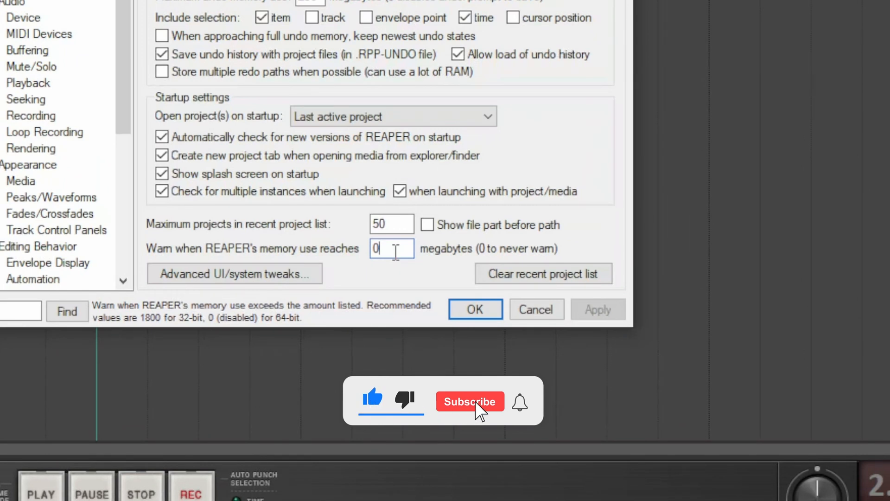
{"action": "left_click", "coordinate": [469, 402]}
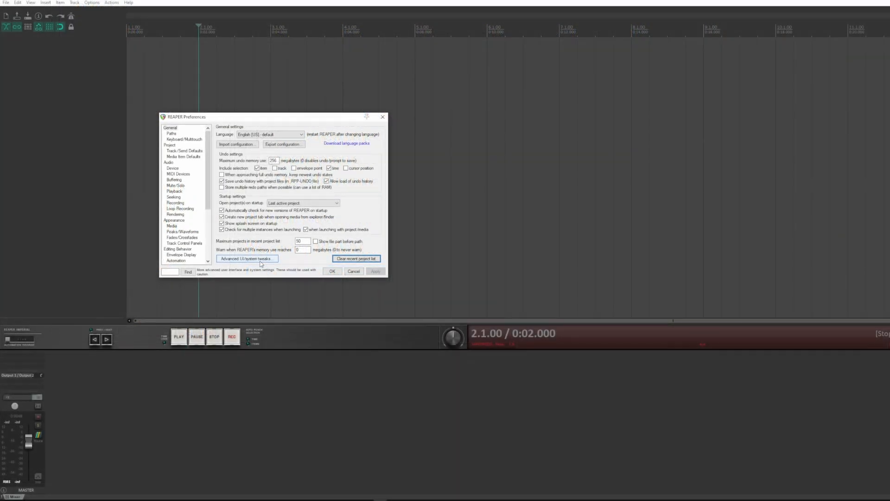
- Scale the track/mixer panel UI elements to 2 and confirm with OK to see the enlarged panels
{"action": "left_click", "coordinate": [247, 259]}
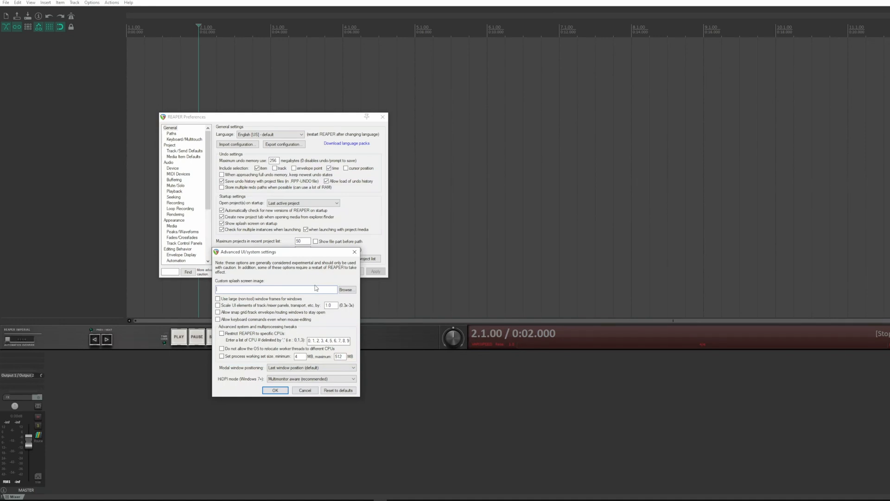
{"action": "mouse_move", "coordinate": [256, 307]}
{"action": "type", "text": "2"}
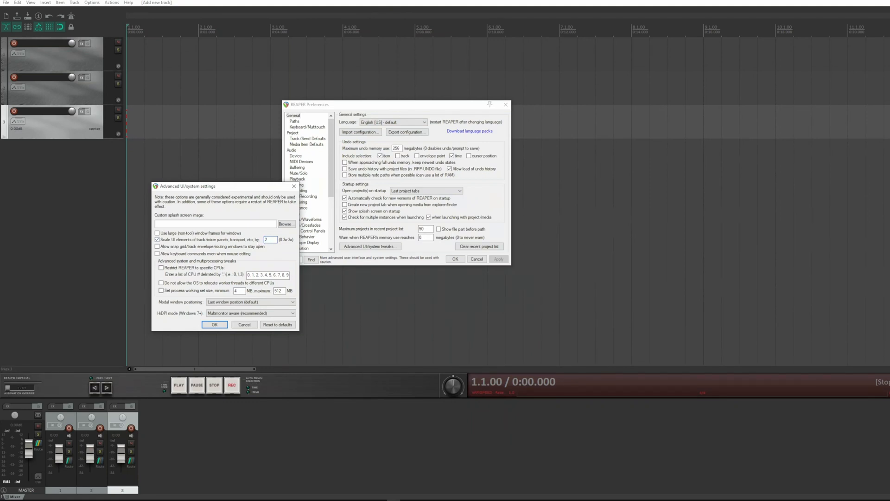
{"action": "left_click", "coordinate": [214, 324]}
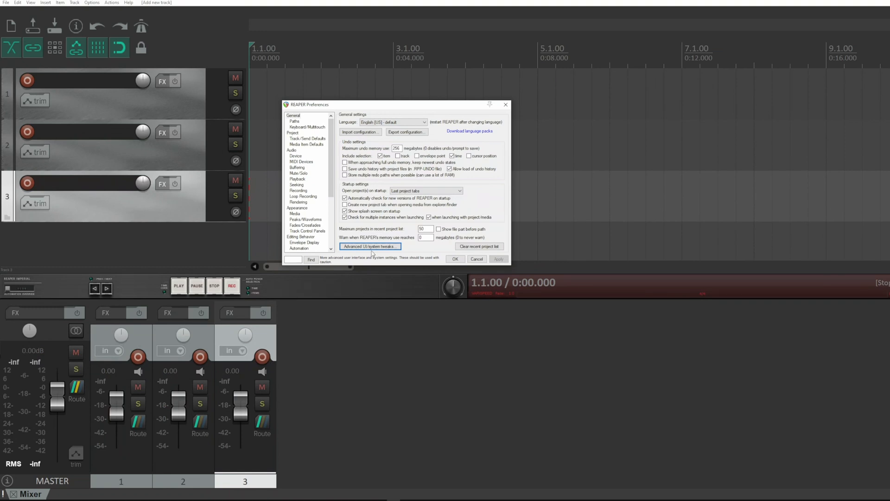
{"action": "left_click", "coordinate": [370, 245]}
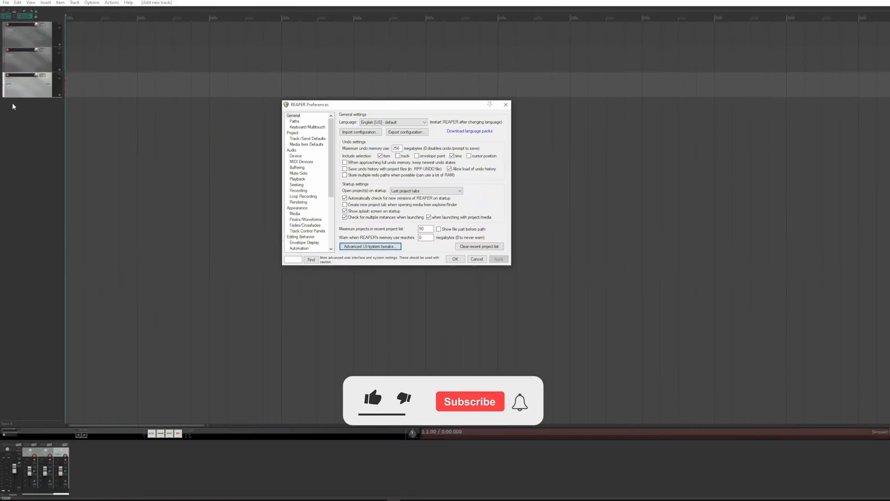
{"action": "left_click", "coordinate": [370, 246]}
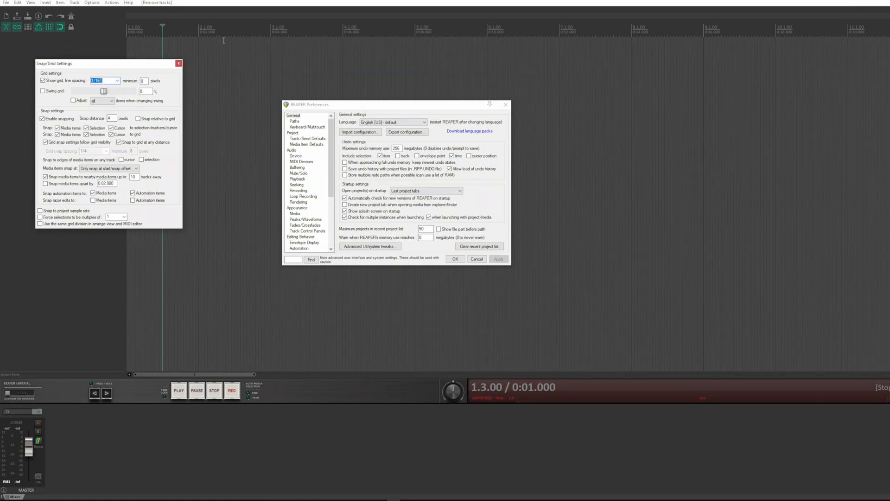
- Dismiss and reopen Snap/Grid Settings, moving the play position while it stays open beside preferences
{"action": "left_click", "coordinate": [179, 63]}
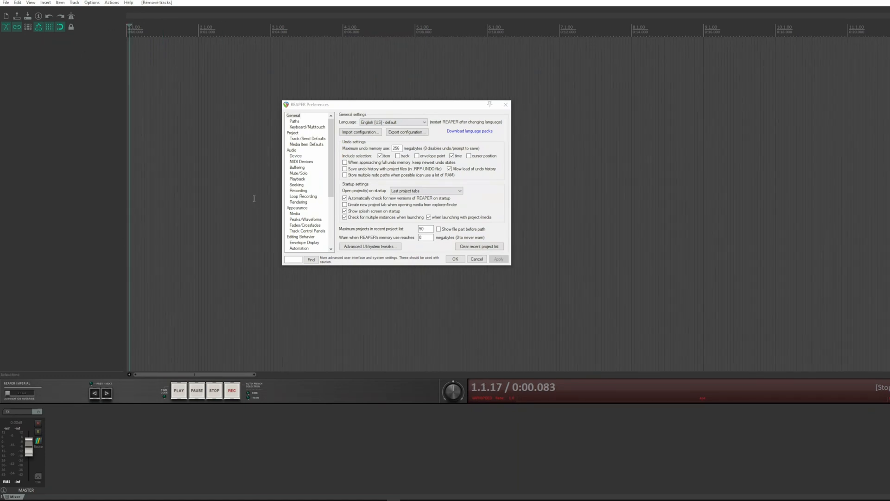
{"action": "left_click", "coordinate": [370, 245]}
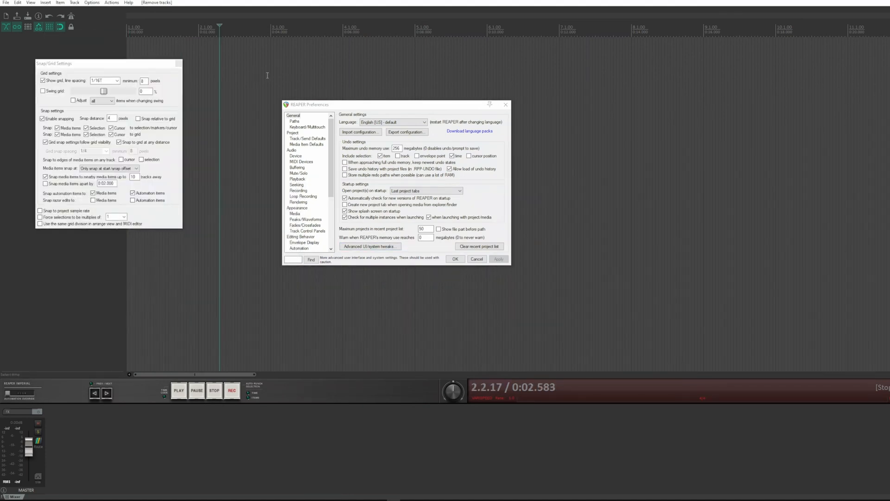
{"action": "left_click", "coordinate": [105, 80]}
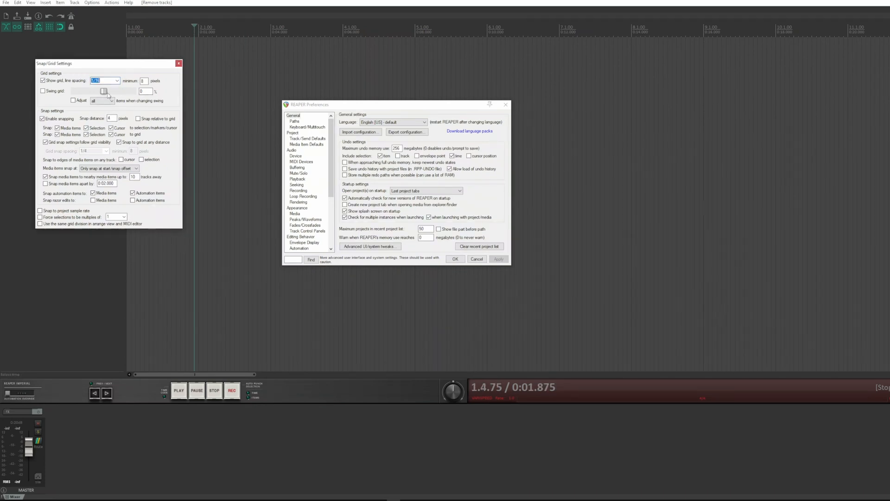
{"action": "left_click", "coordinate": [370, 246]}
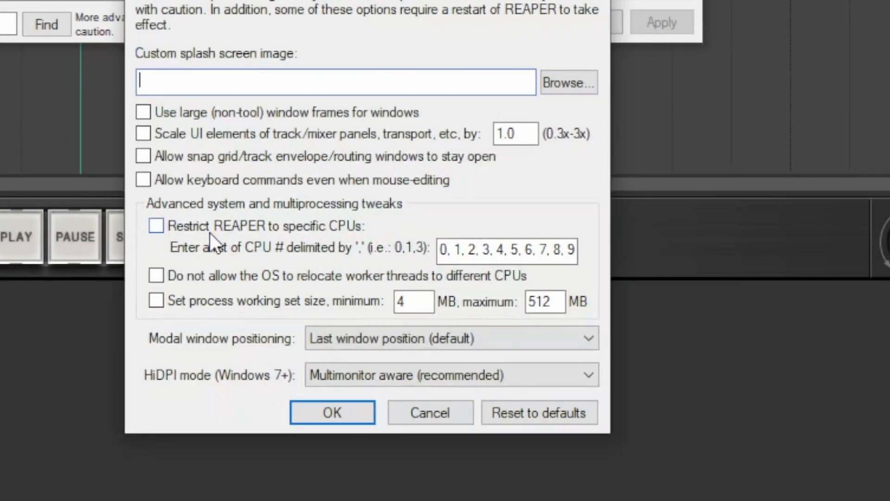
- Tick then clear 'Restrict REAPER to specific CPUs', leaving the CPU list field unchanged
{"action": "left_click", "coordinate": [156, 225]}
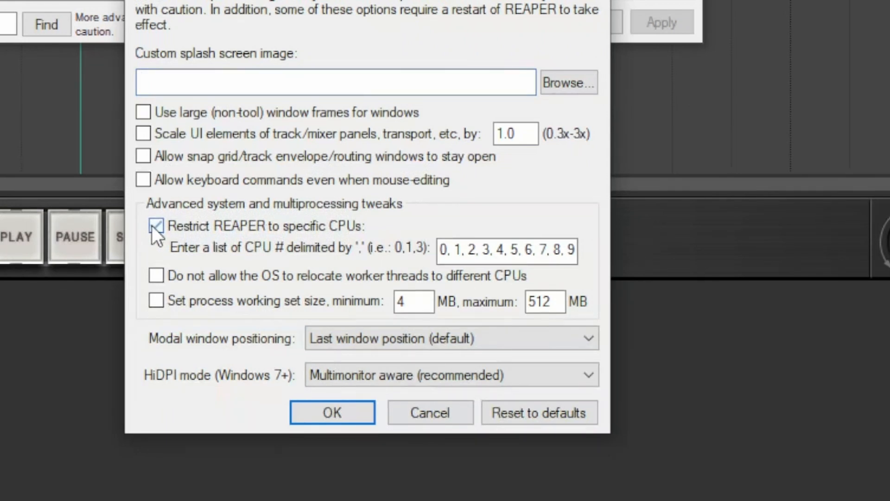
{"action": "left_click", "coordinate": [156, 226]}
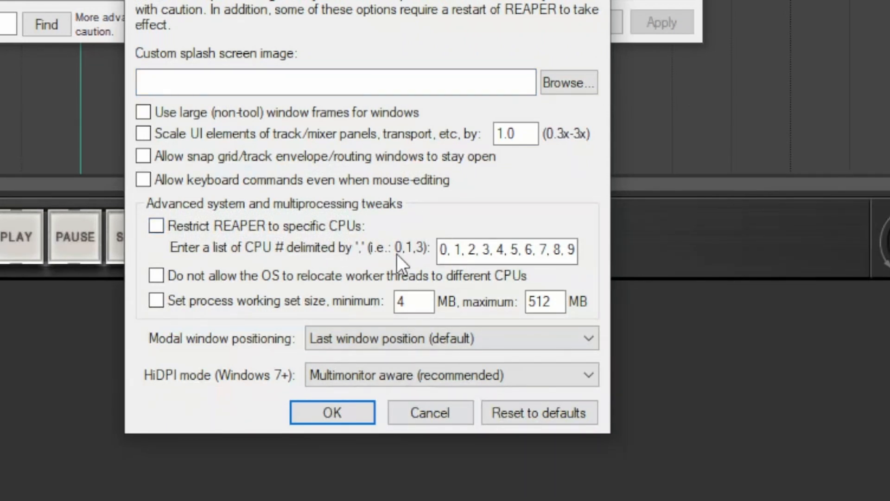
{"action": "left_click", "coordinate": [505, 250]}
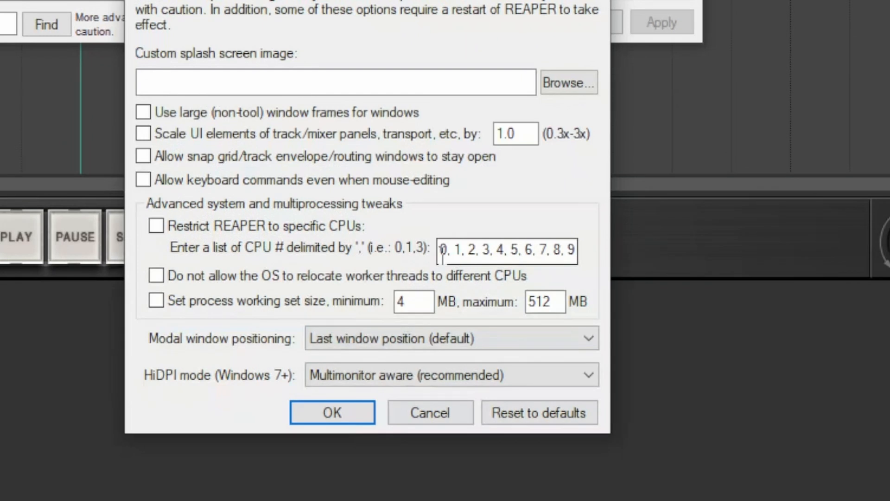
{"action": "left_click", "coordinate": [478, 251]}
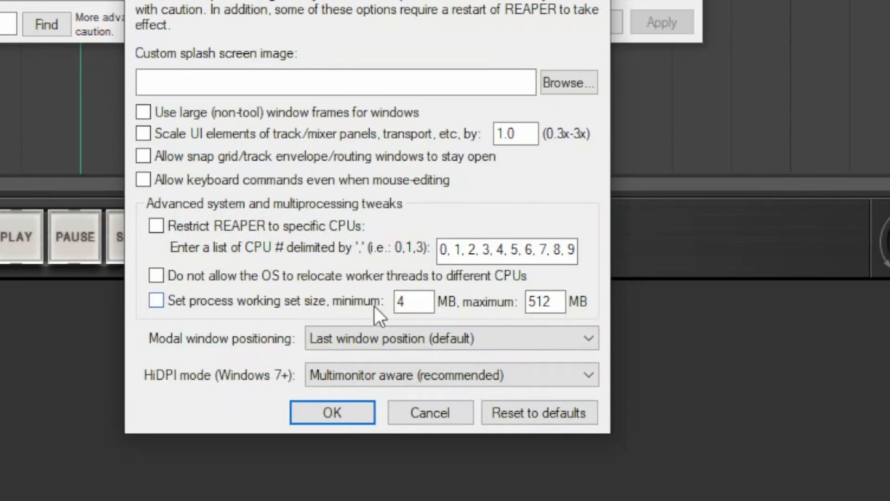
{"action": "left_click", "coordinate": [451, 338]}
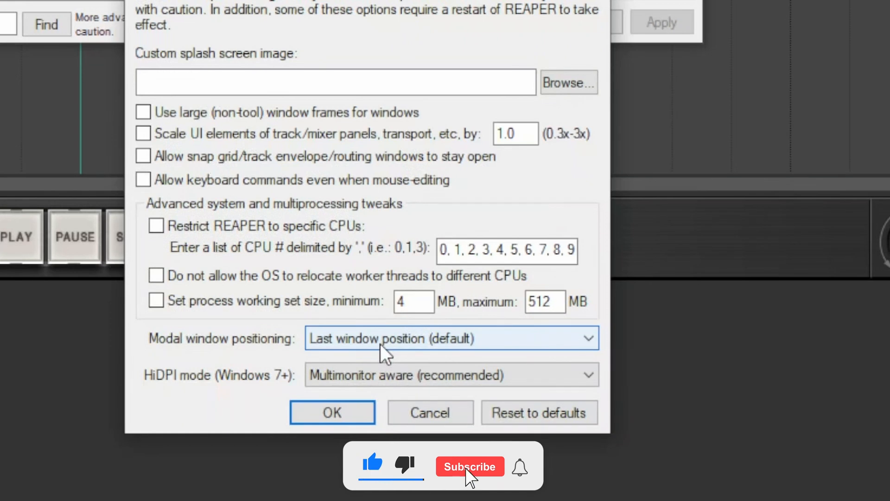
{"action": "left_click", "coordinate": [469, 466]}
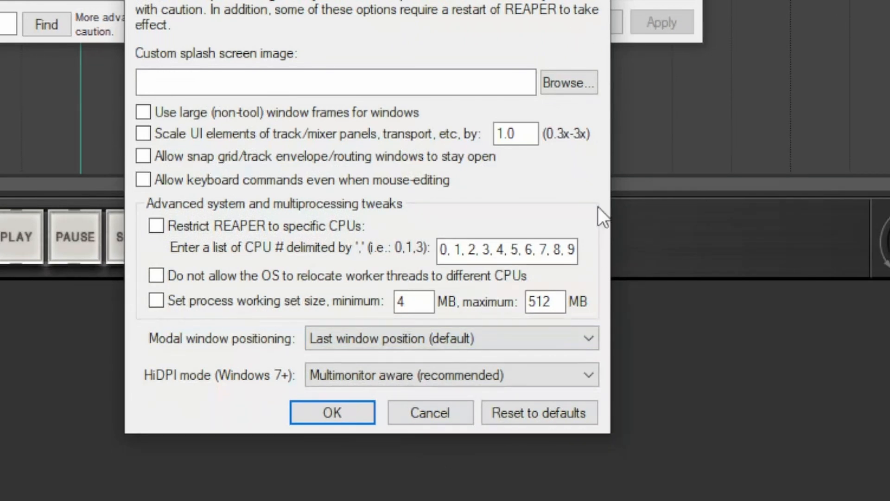
{"action": "left_click", "coordinate": [452, 338]}
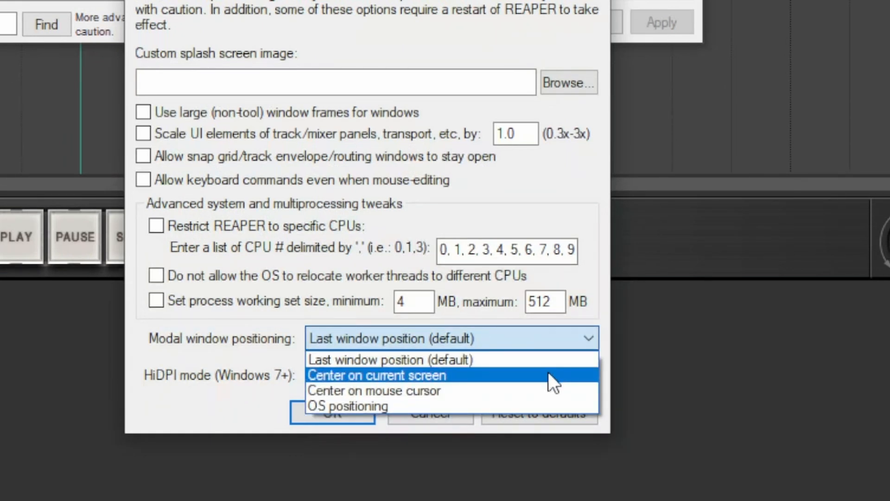
{"action": "mouse_move", "coordinate": [543, 390]}
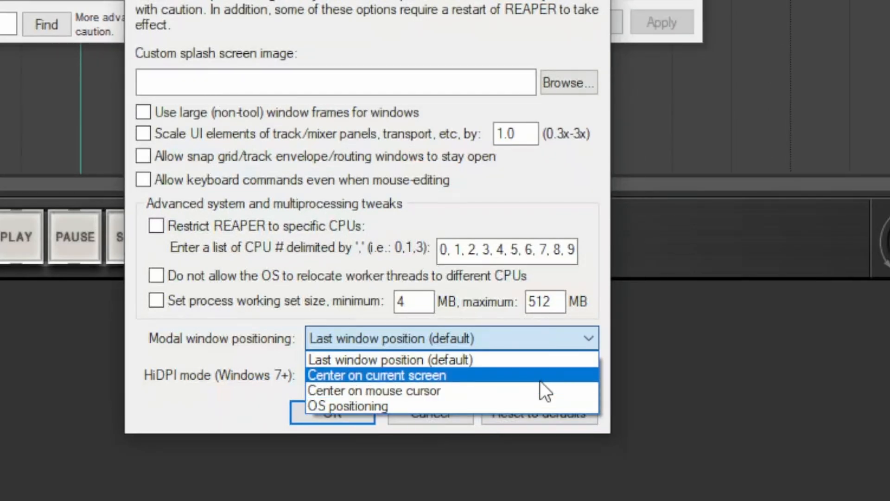
{"action": "mouse_move", "coordinate": [528, 406]}
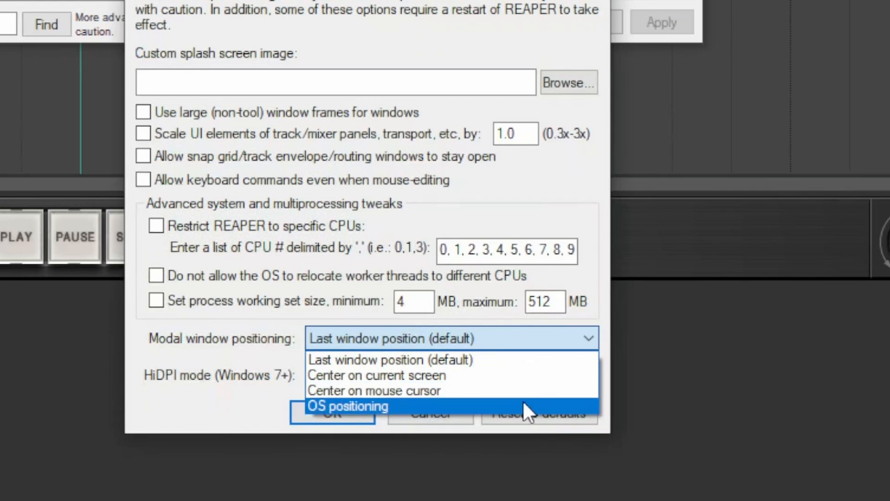
{"action": "left_click", "coordinate": [358, 406]}
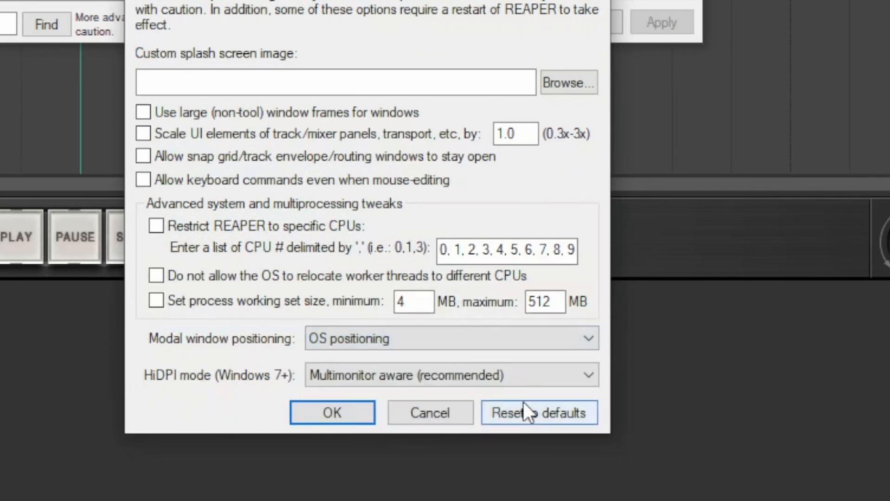
{"action": "left_click", "coordinate": [451, 337]}
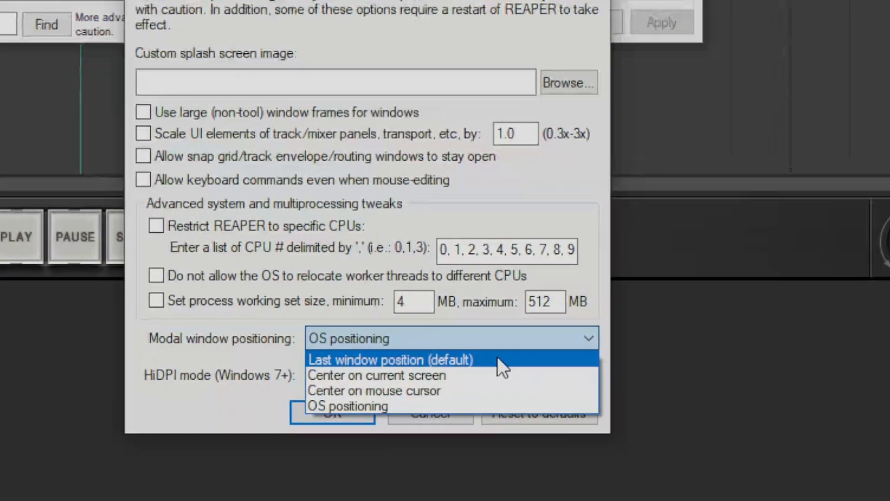
{"action": "left_click", "coordinate": [390, 359]}
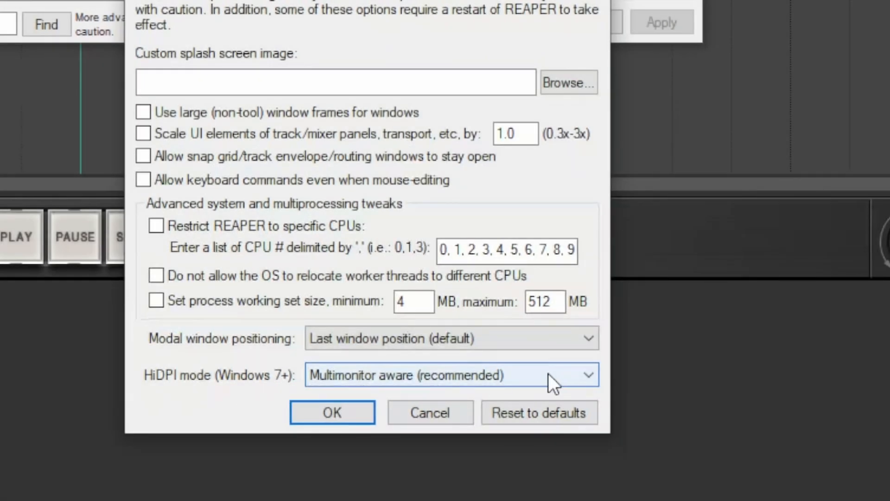
- Show the HiDPI mode (Windows 7+) choices, with Multimonitor aware still current
{"action": "left_click", "coordinate": [588, 375]}
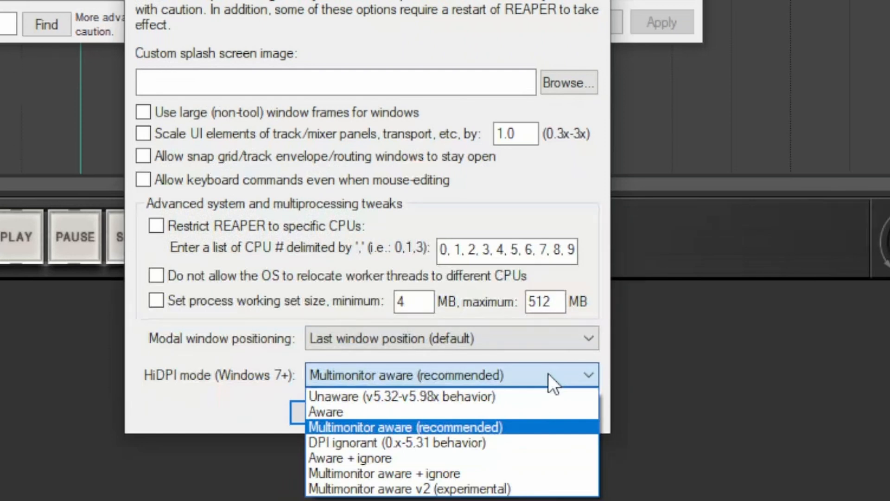
{"action": "mouse_move", "coordinate": [516, 434]}
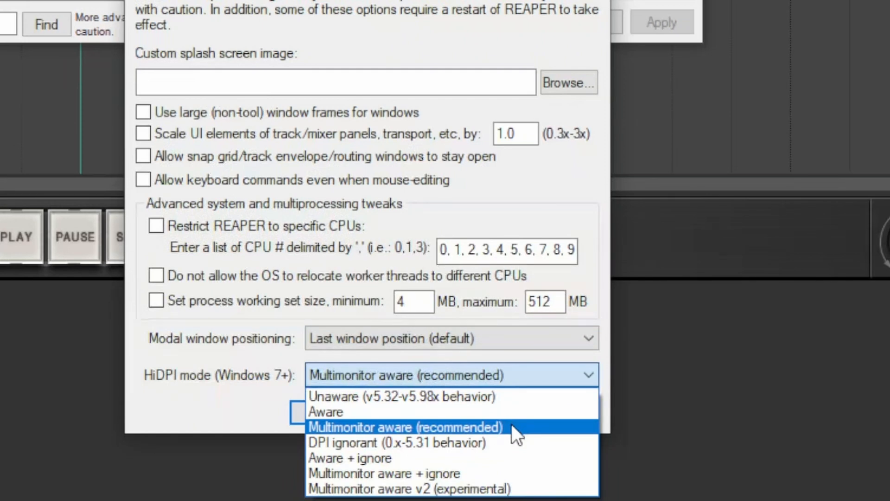